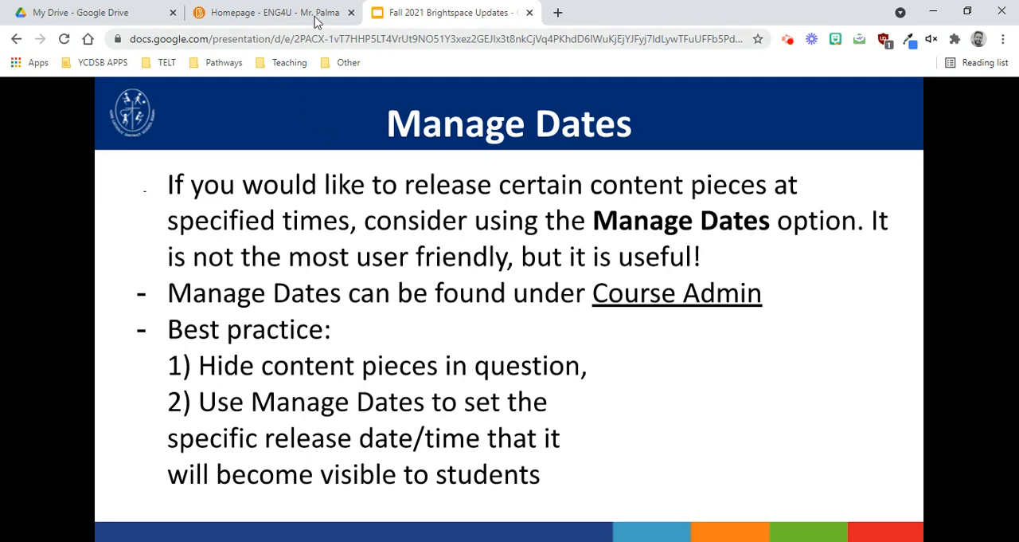
# - Go to the ENG4U course Content area and expand Unit 1 to show its weeks
pyautogui.click(275, 12)
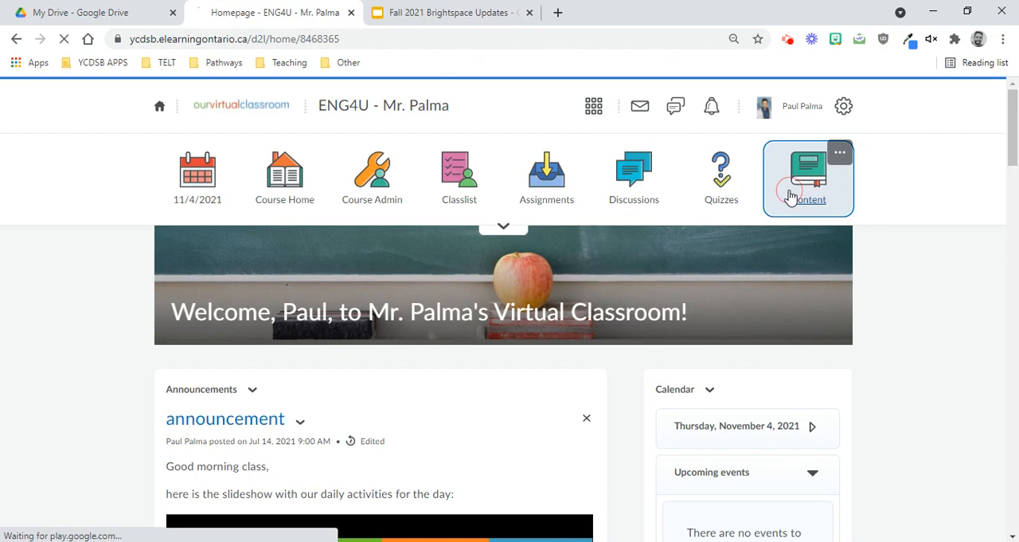
pyautogui.click(808, 178)
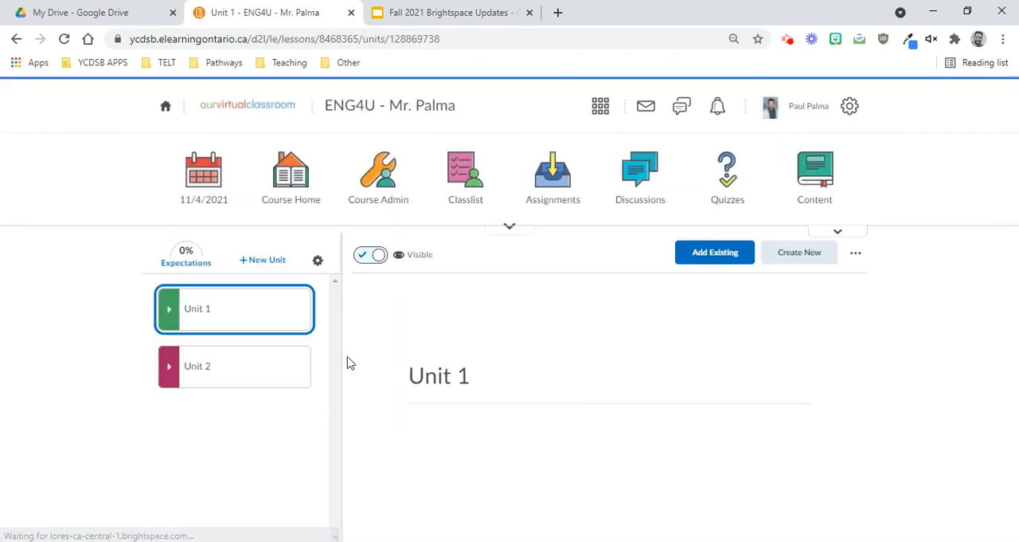
pyautogui.moveTo(215, 327)
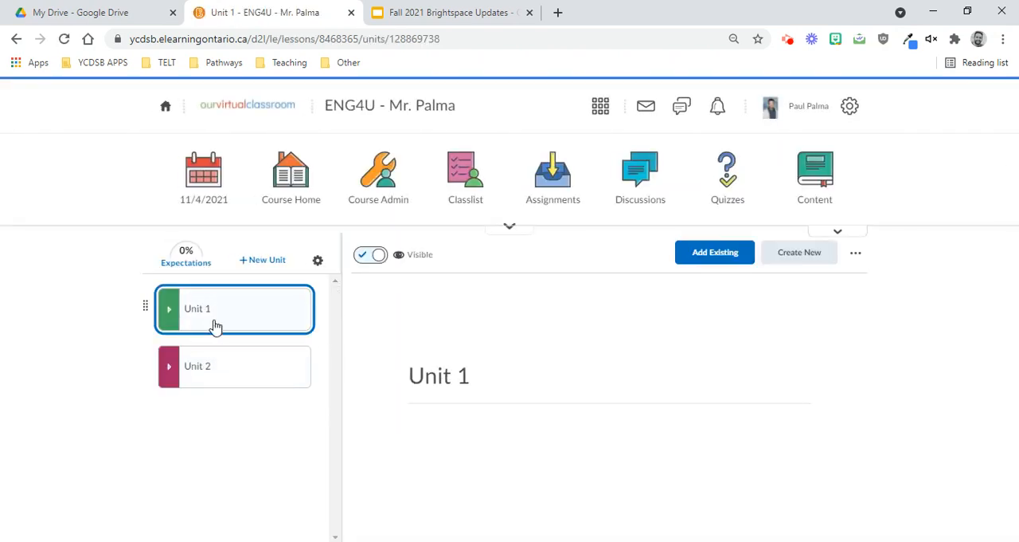
pyautogui.click(169, 308)
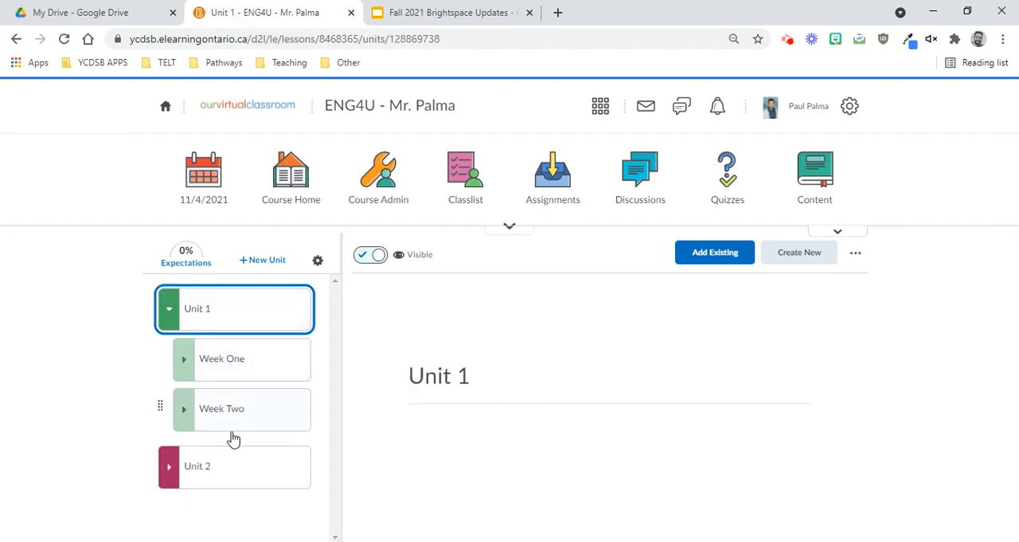
# - Review Unit 2 and its Character Analysis sub-module, collapsing the list afterwards
pyautogui.click(197, 466)
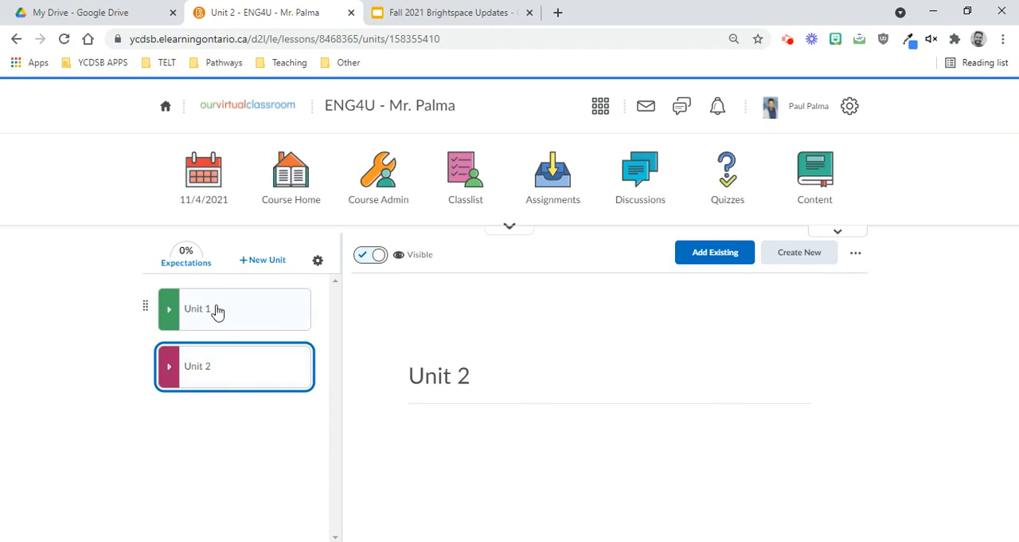
pyautogui.click(169, 365)
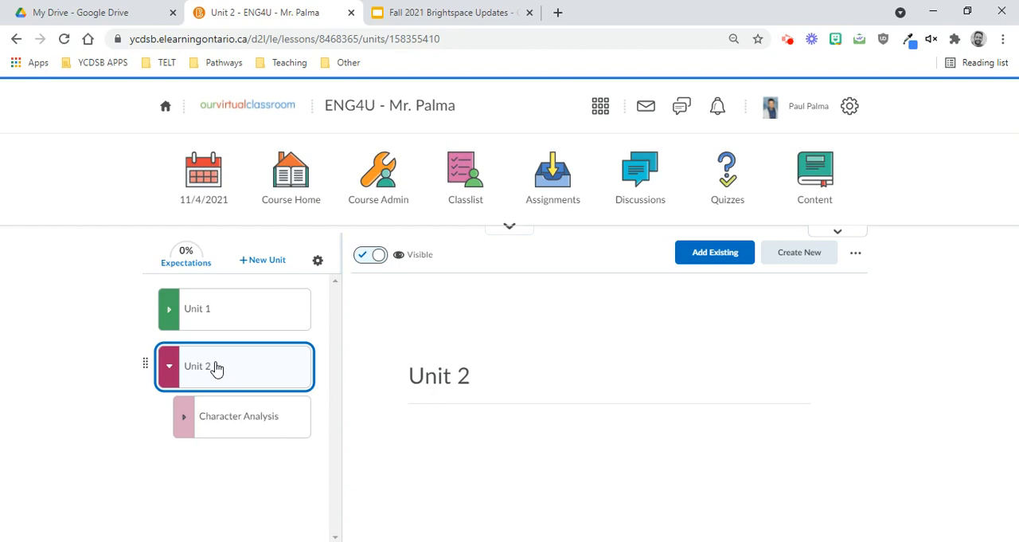
pyautogui.click(169, 366)
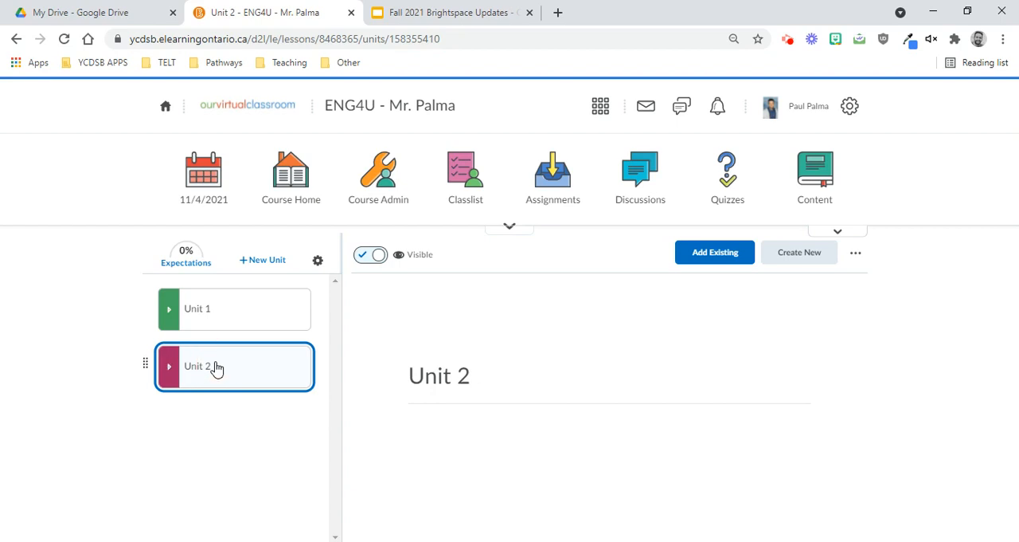
# - Reach the Manage Dates tool through Course Admin's Site Resources
pyautogui.click(378, 177)
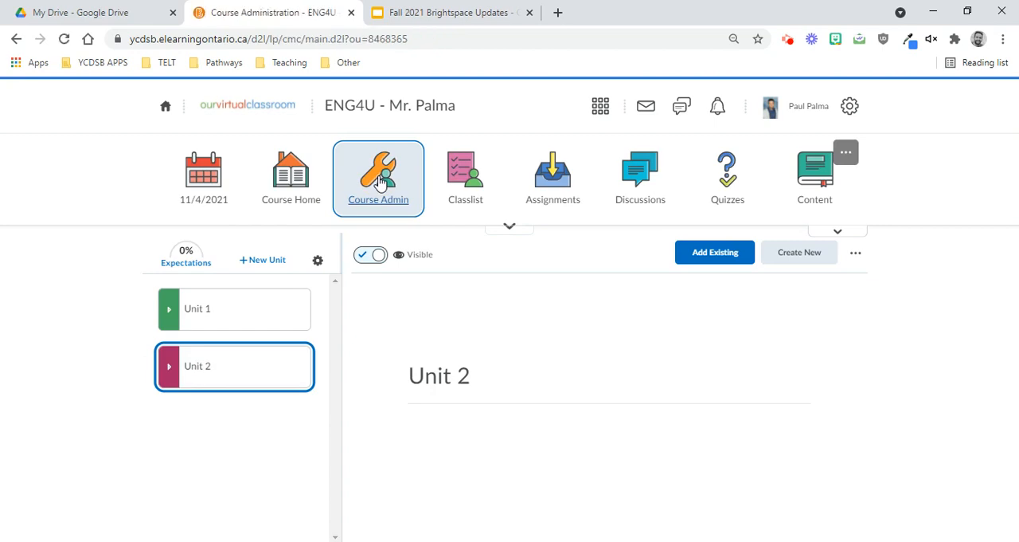
pyautogui.click(379, 177)
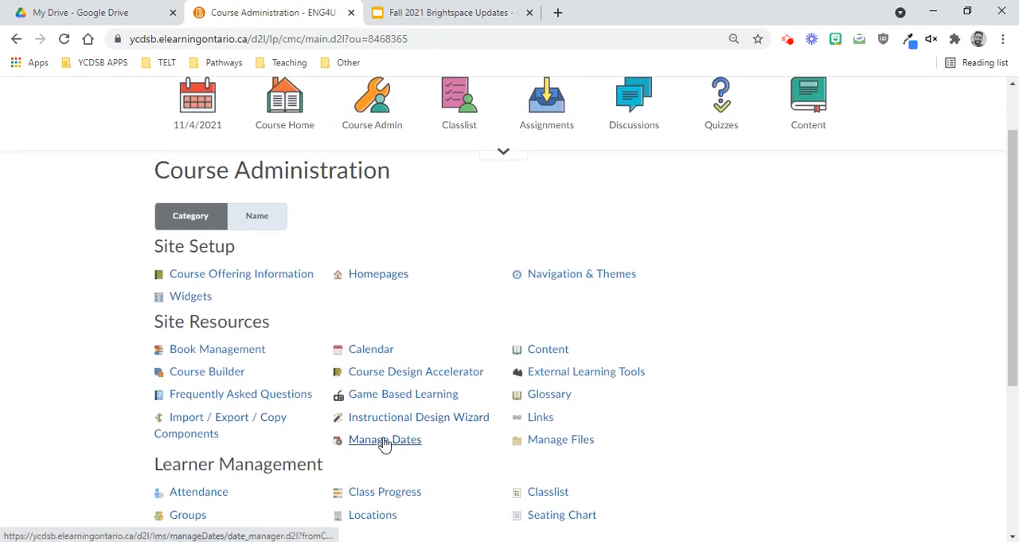
pyautogui.click(385, 438)
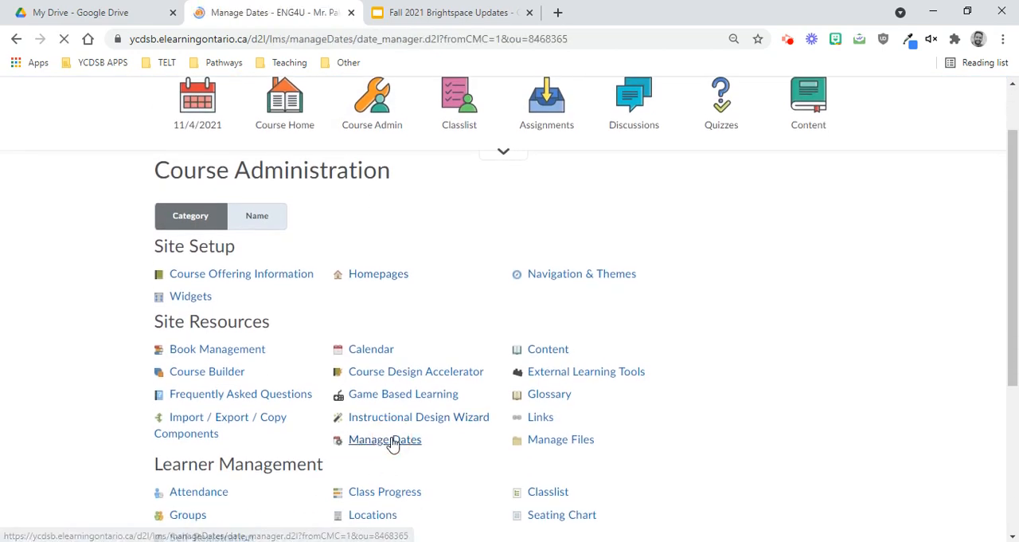
pyautogui.click(384, 438)
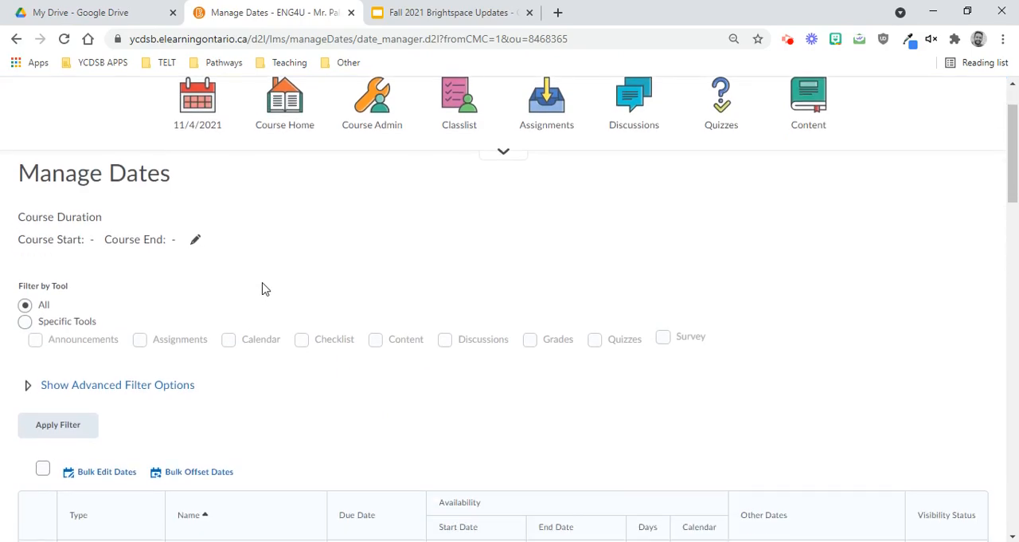
# - Look through the table of dated course items and return toward the top
pyautogui.scroll(-3)
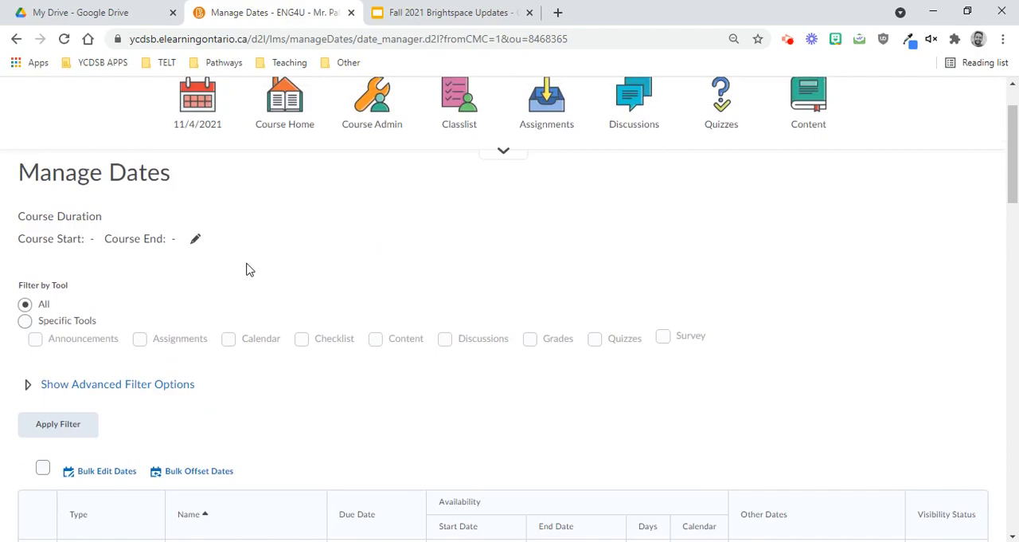
pyautogui.scroll(-3)
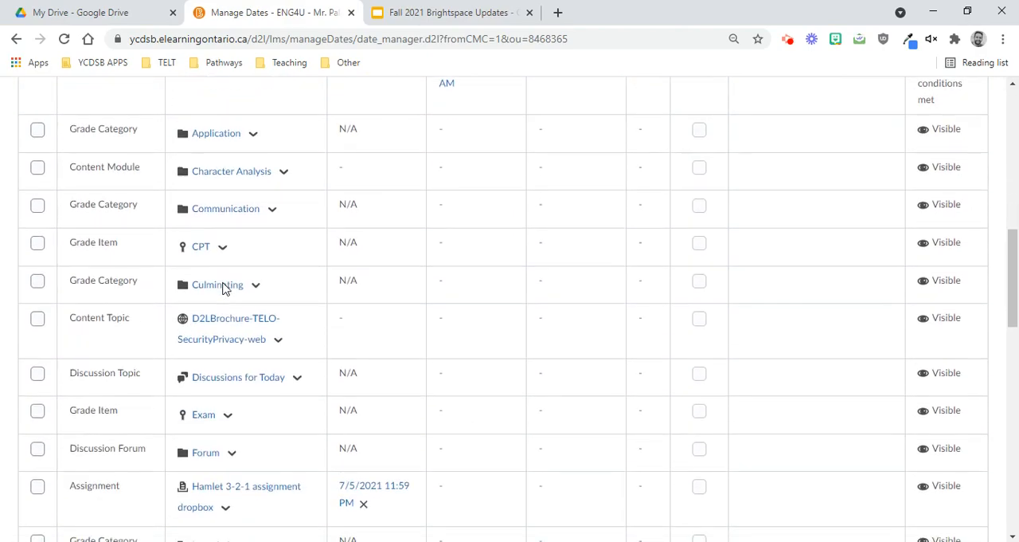
pyautogui.scroll(-3)
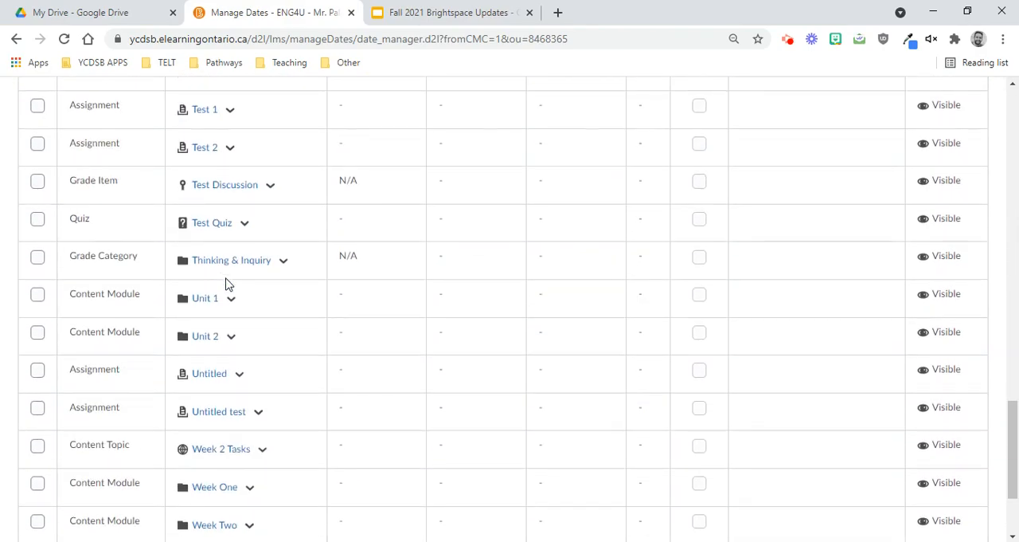
pyautogui.scroll(3)
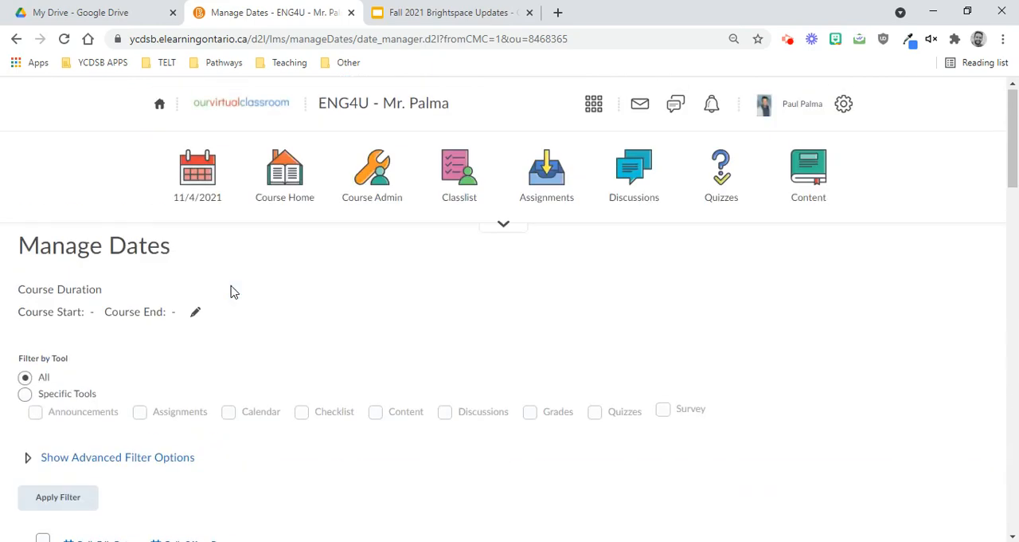
pyautogui.scroll(-3)
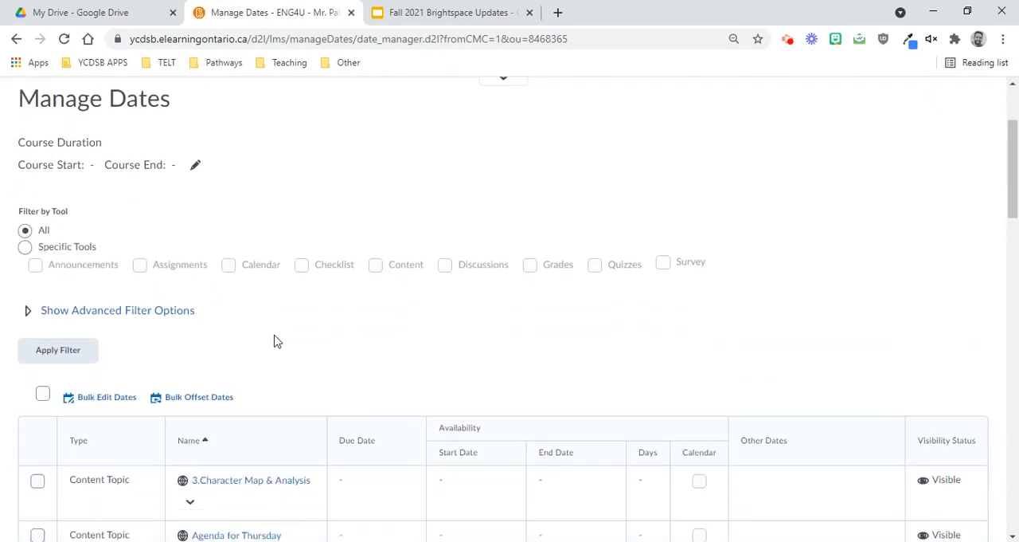
# - Filter Manage Dates to Specific Tools with only Content items included
pyautogui.click(24, 246)
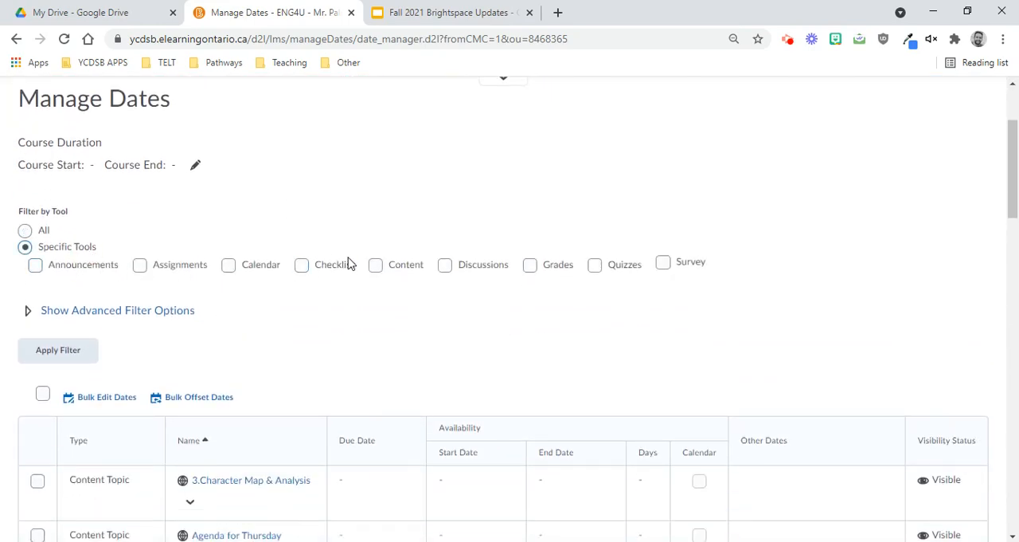
pyautogui.click(375, 264)
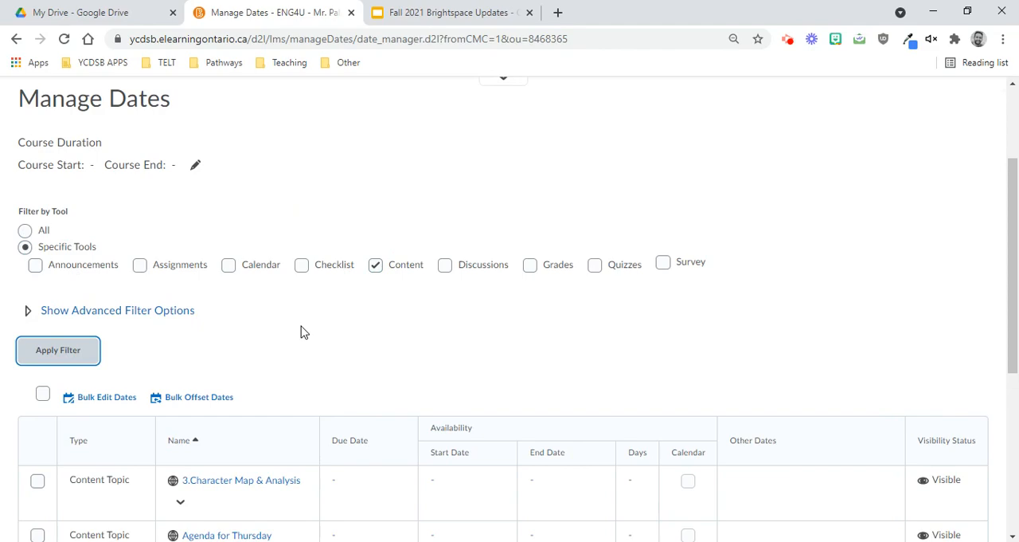
pyautogui.scroll(-3)
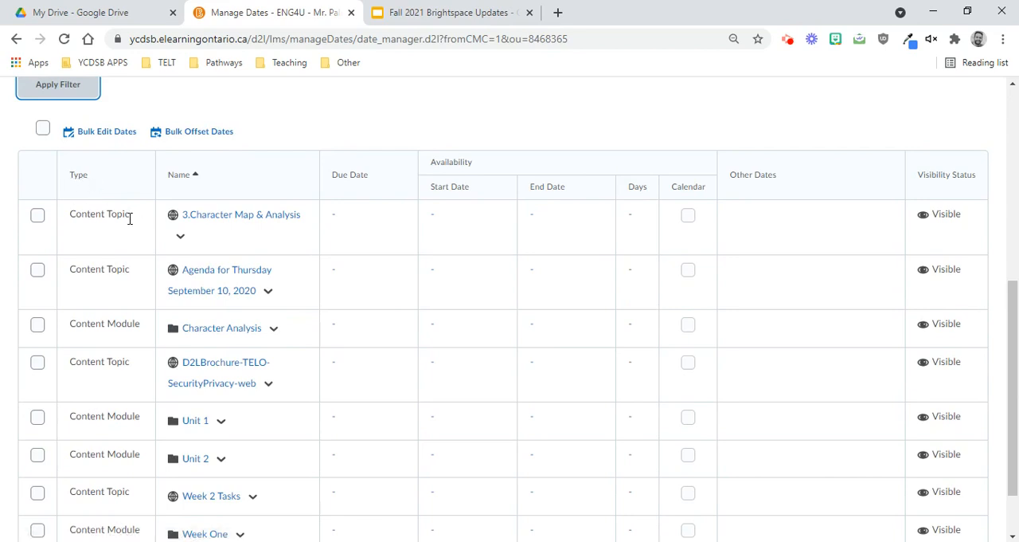
# - Sort the content items by Type so modules sit with their sub-modules
pyautogui.click(78, 175)
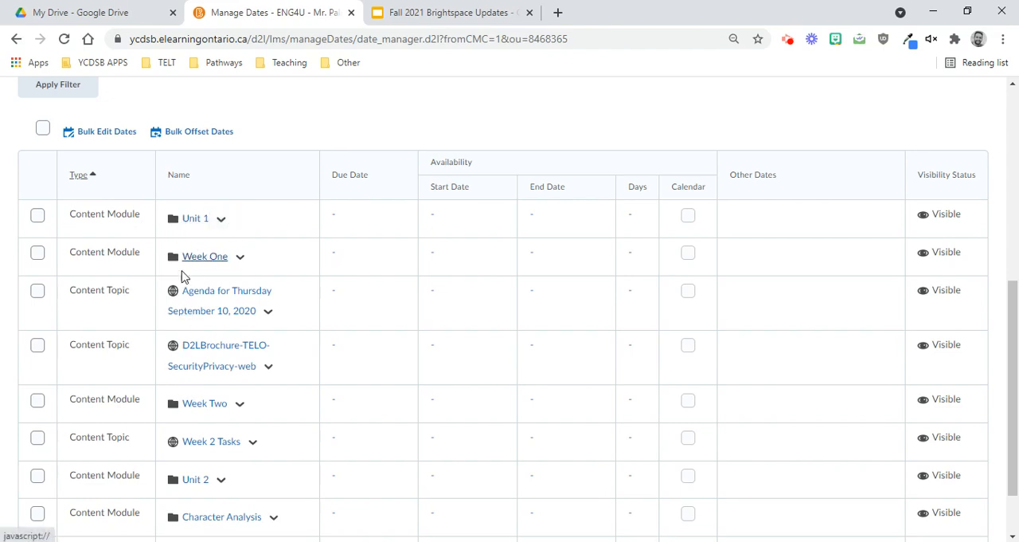
pyautogui.scroll(-3)
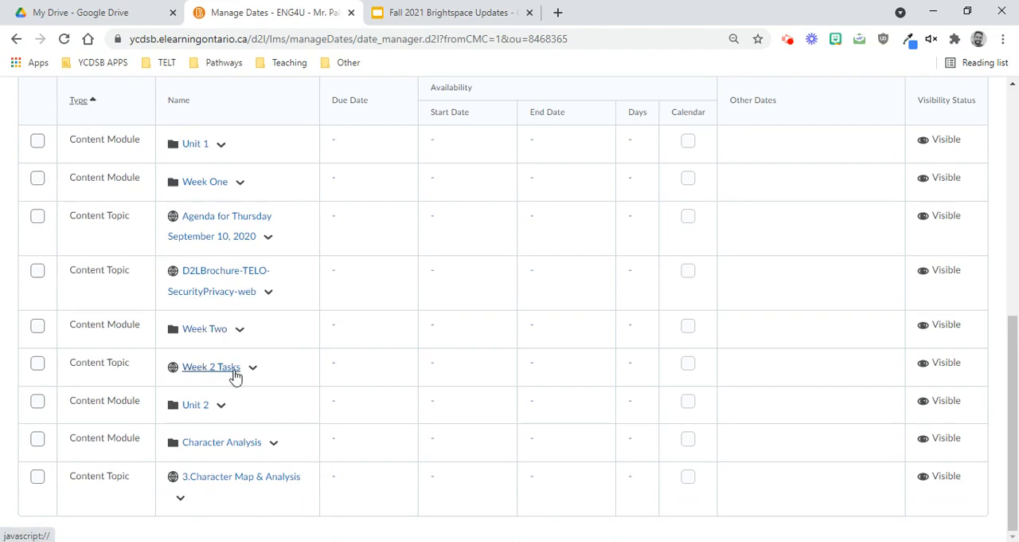
pyautogui.moveTo(196, 404)
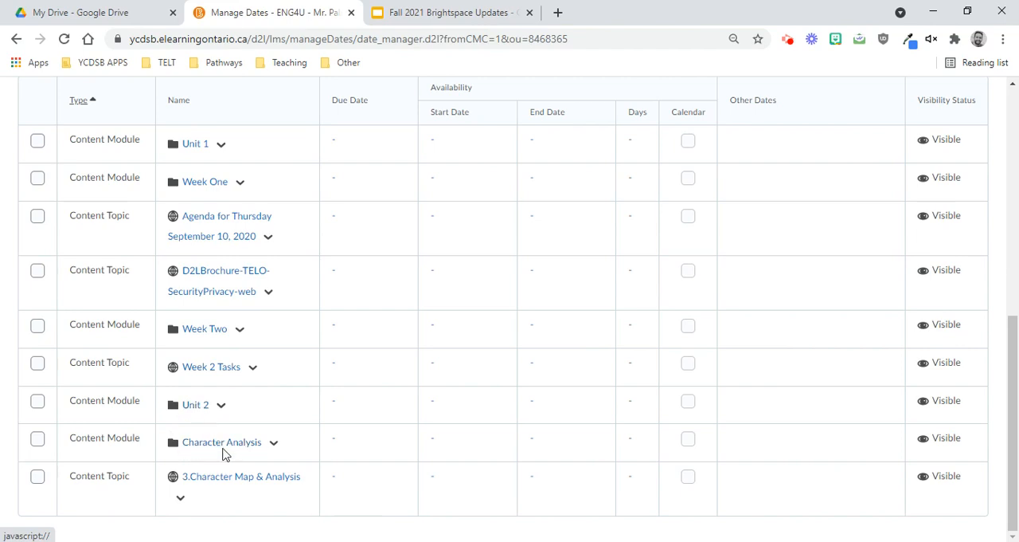
pyautogui.moveTo(197, 478)
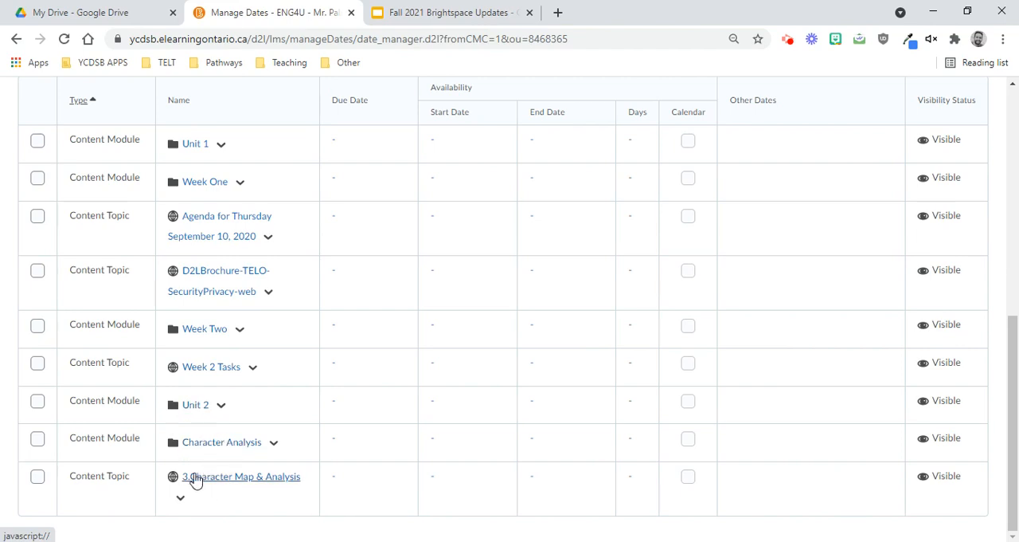
pyautogui.moveTo(173, 389)
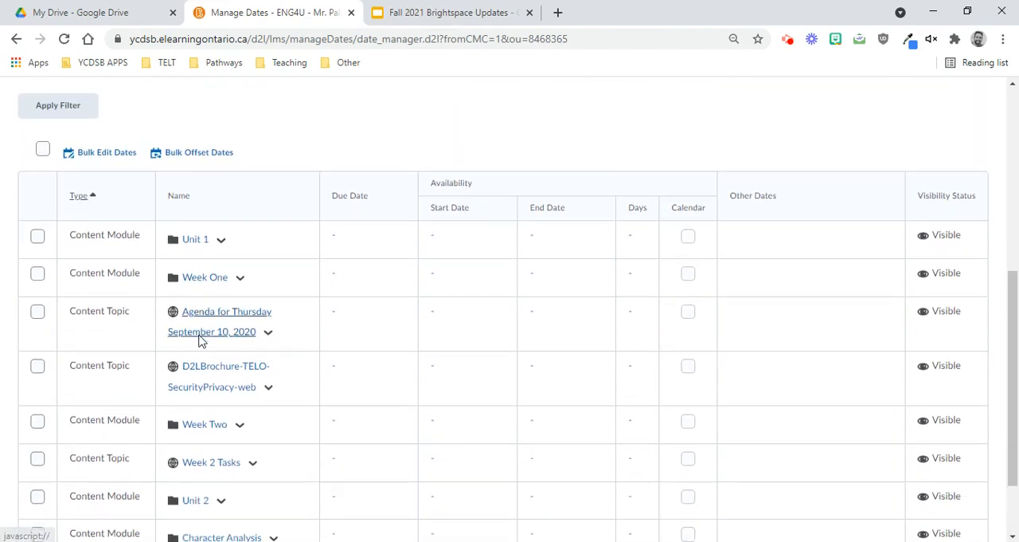
pyautogui.scroll(-3)
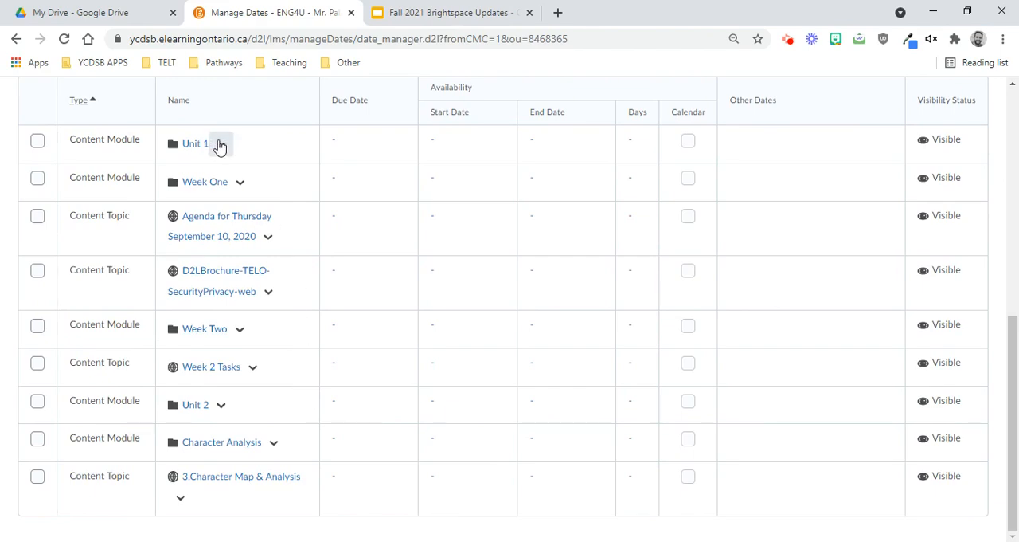
# - Edit Unit 1's dates to add a start date of 9/12/2021 at 8:00 AM
pyautogui.click(221, 143)
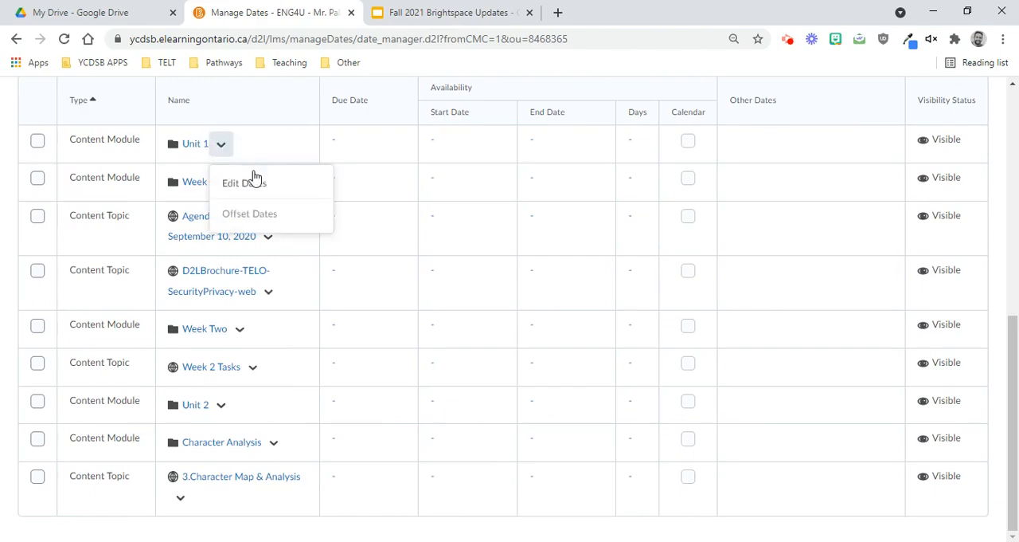
pyautogui.click(243, 183)
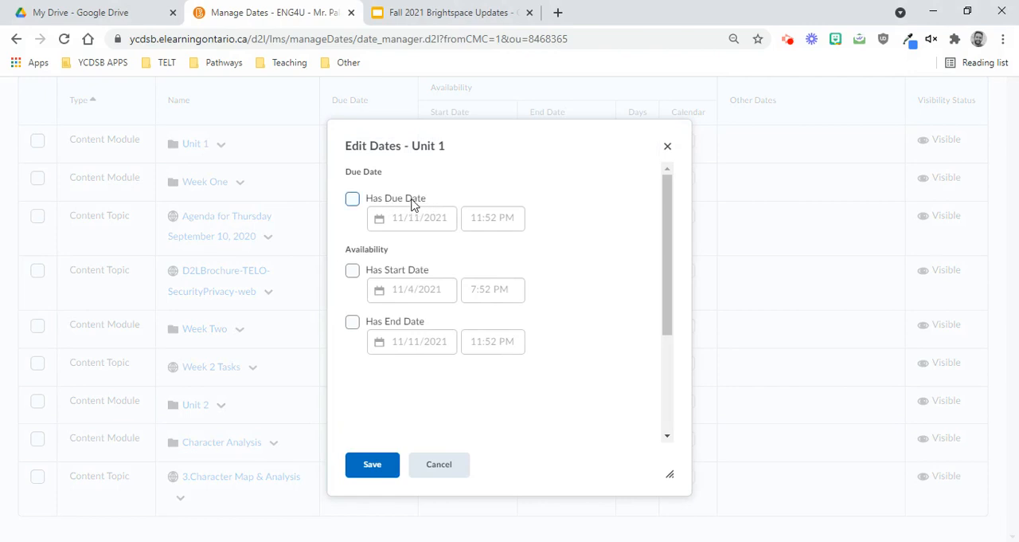
pyautogui.moveTo(395, 202)
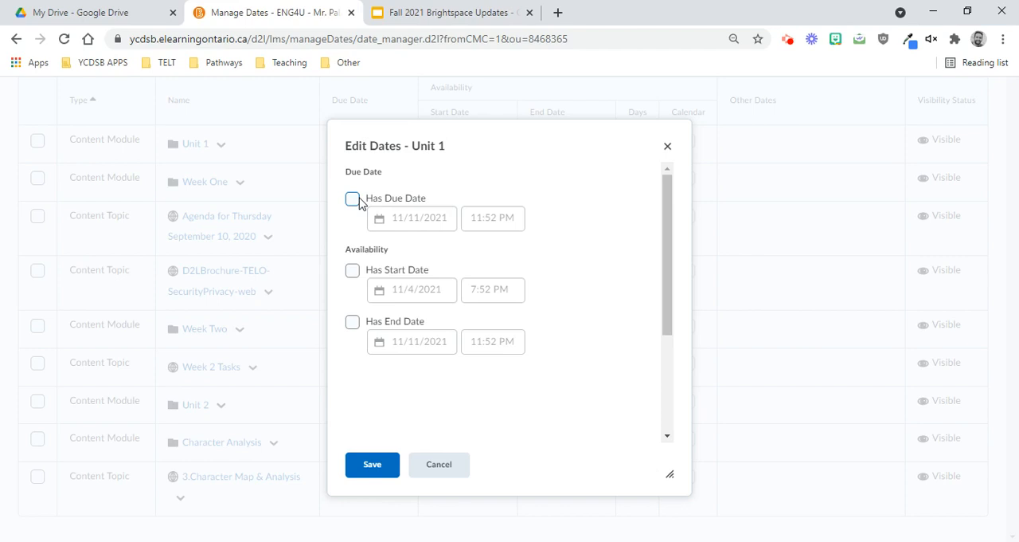
pyautogui.click(352, 270)
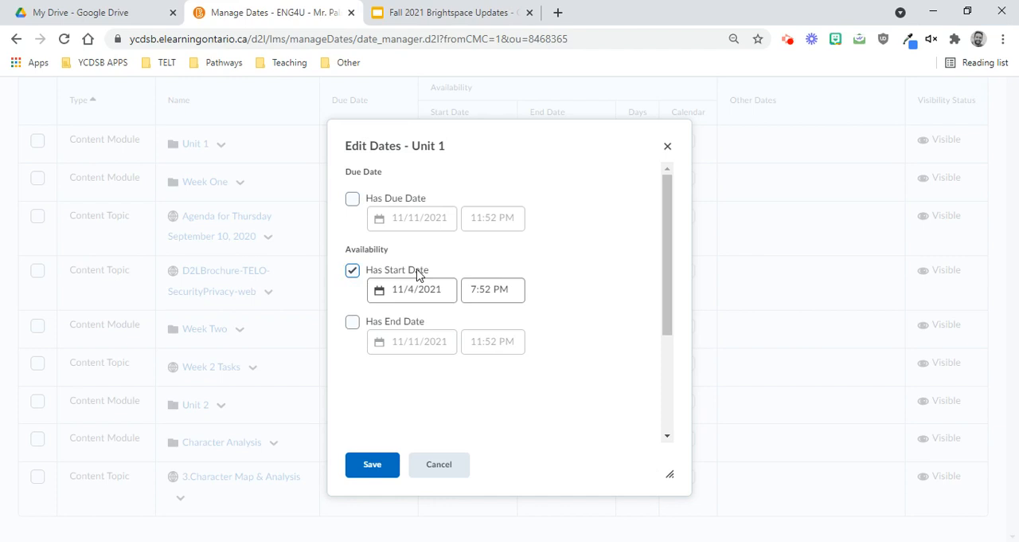
pyautogui.click(418, 289)
pyautogui.write('9/12')
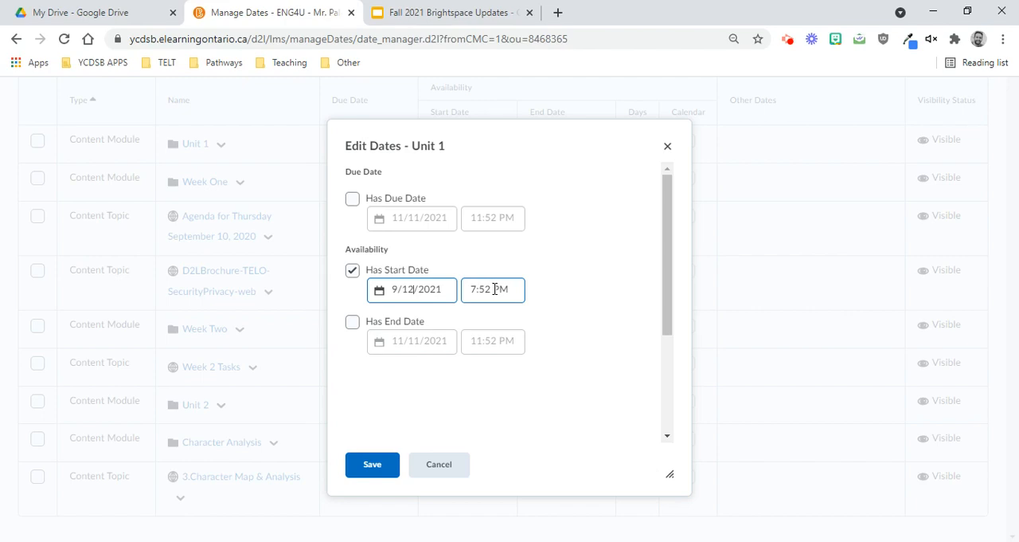
pyautogui.click(492, 289)
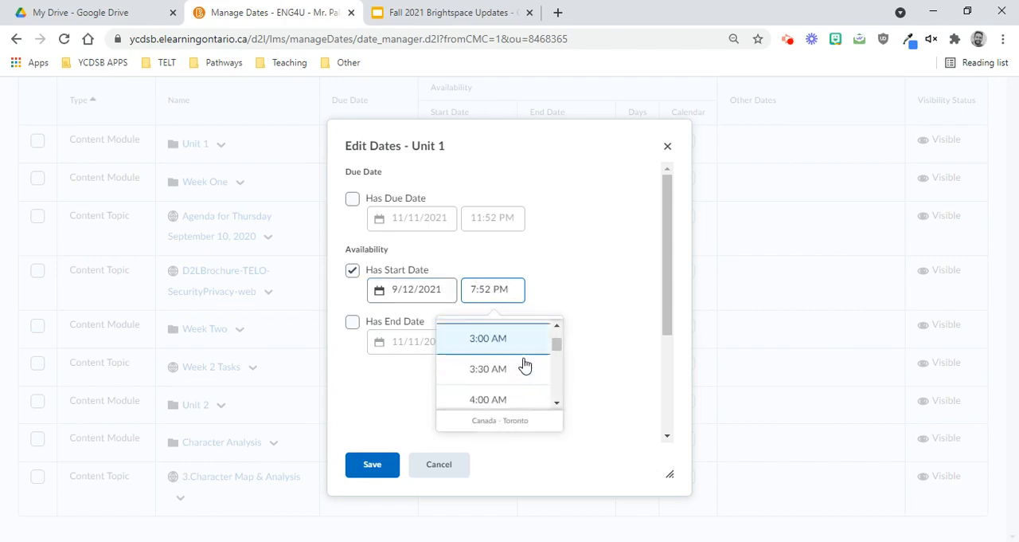
pyautogui.click(372, 464)
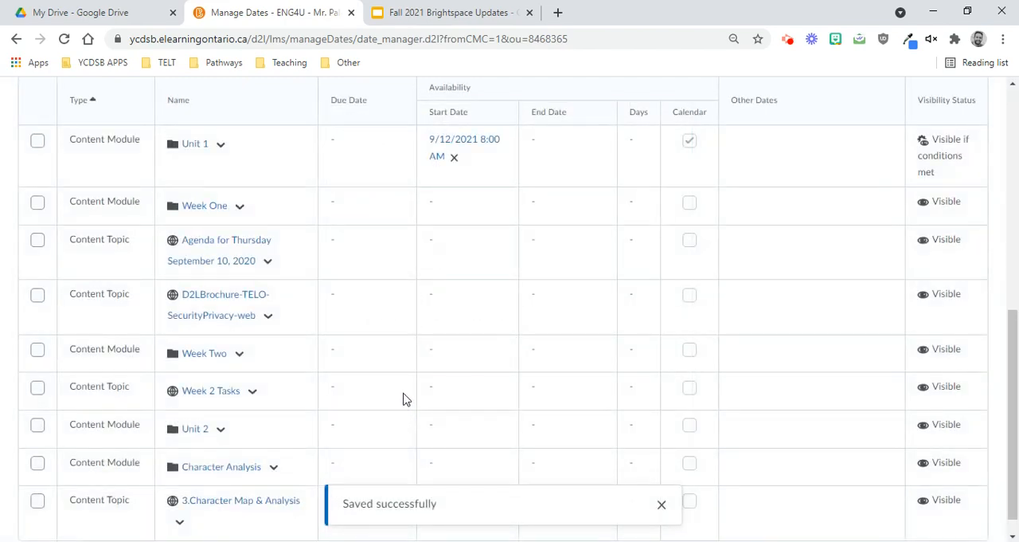
pyautogui.moveTo(301, 274)
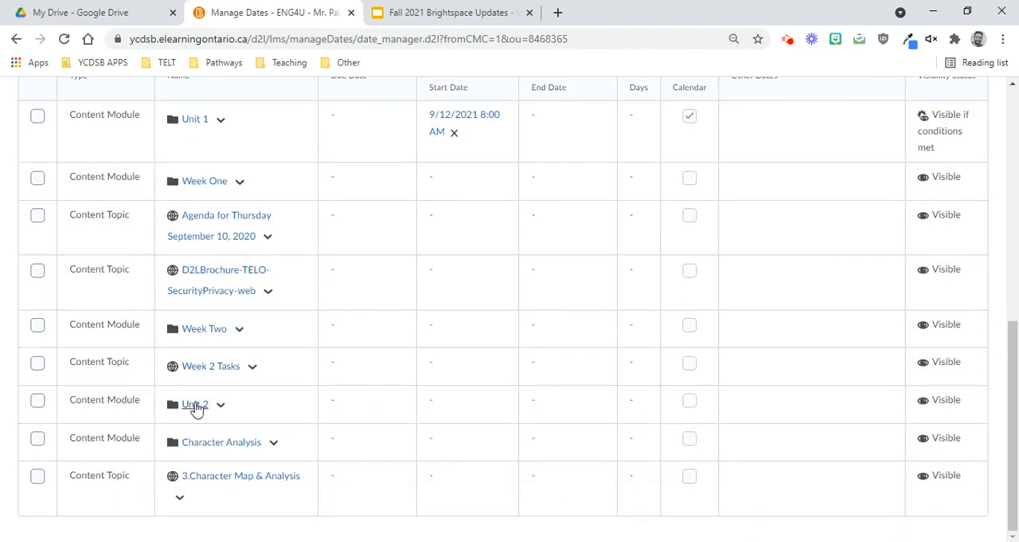
pyautogui.moveTo(195, 405)
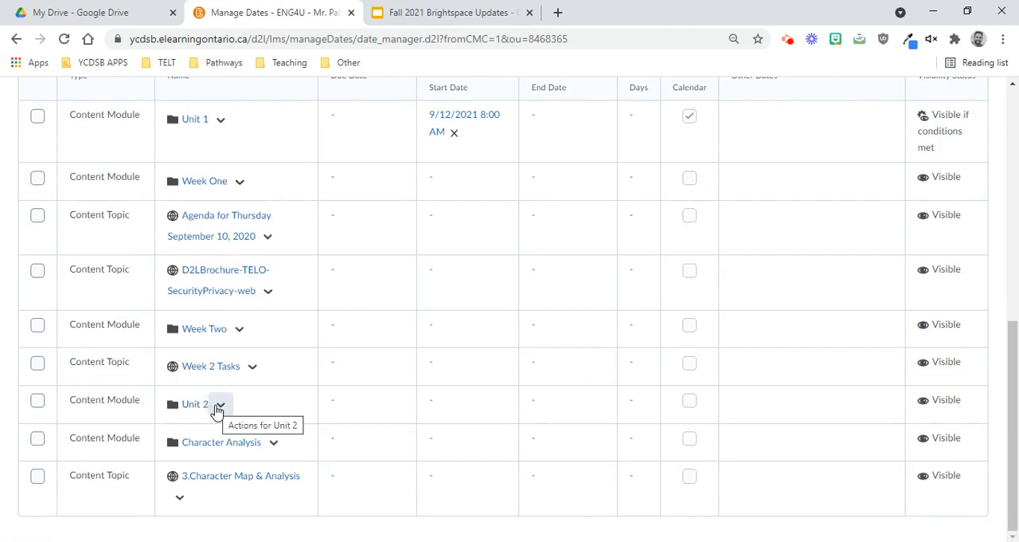
# - Edit Unit 2's dates to add a start date of 11/8/2021 at 8:00 AM
pyautogui.click(221, 403)
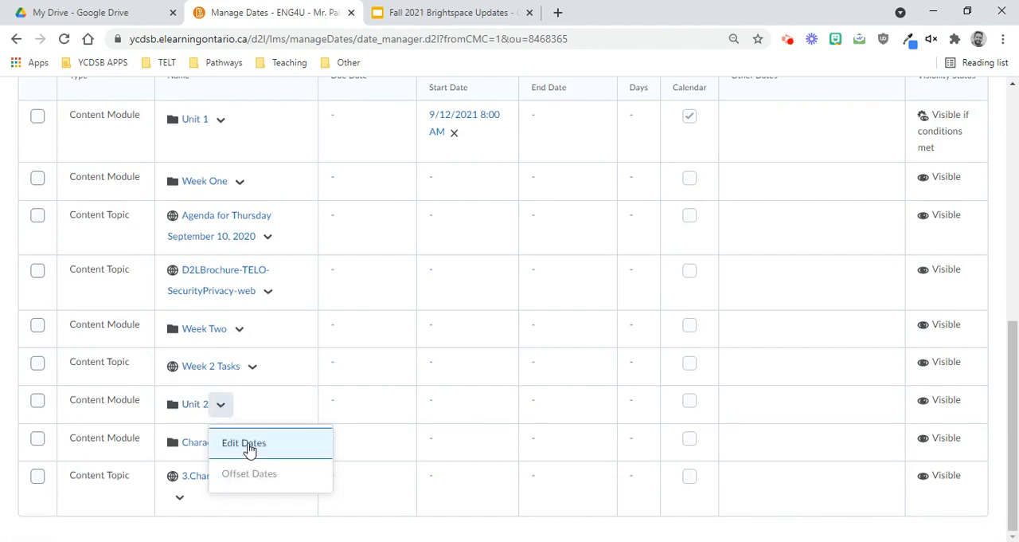
pyautogui.click(244, 442)
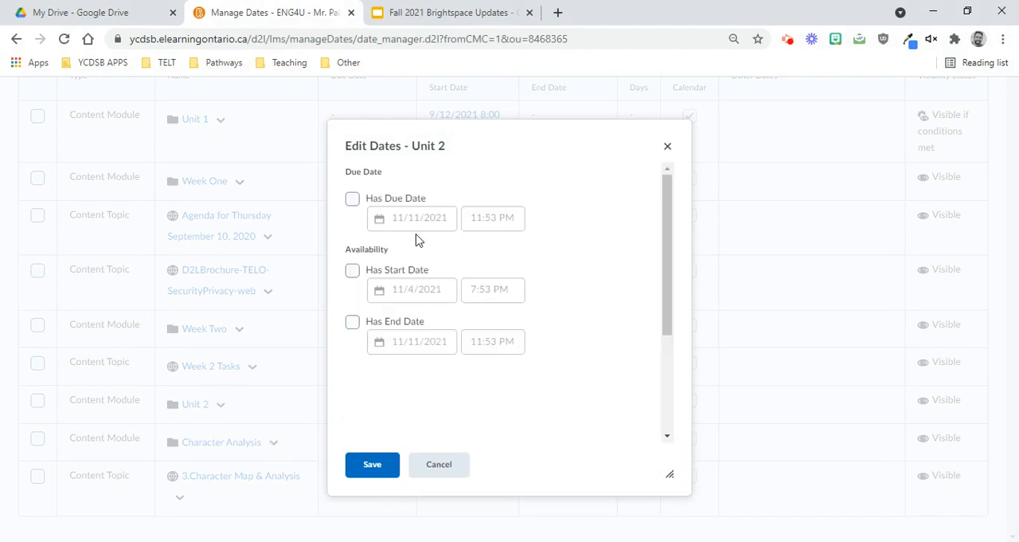
pyautogui.click(352, 270)
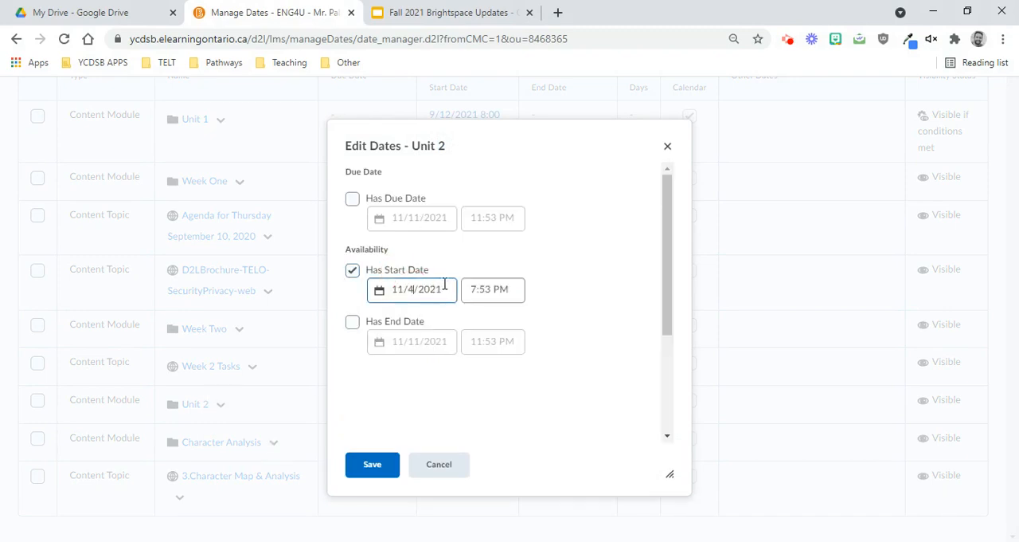
pyautogui.click(492, 290)
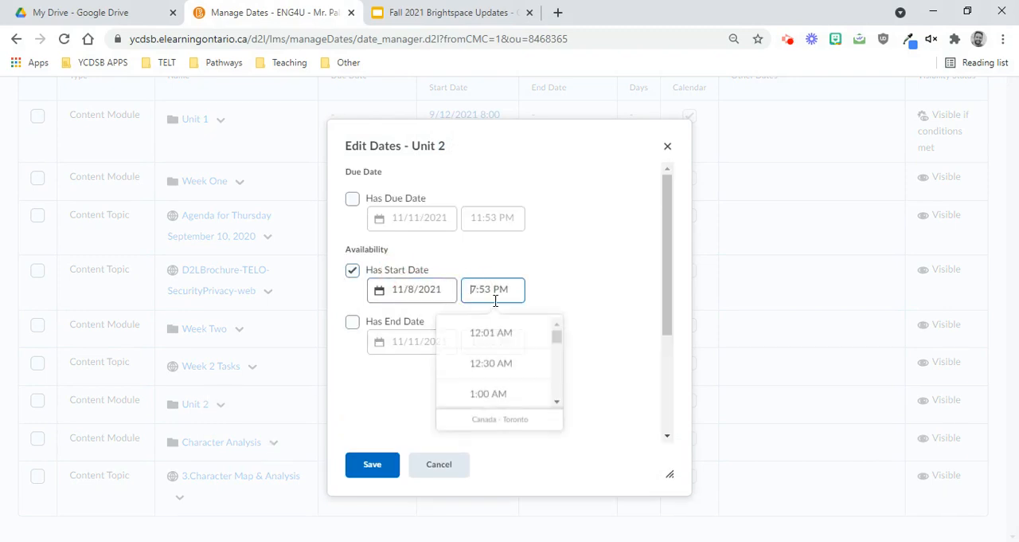
pyautogui.scroll(-3)
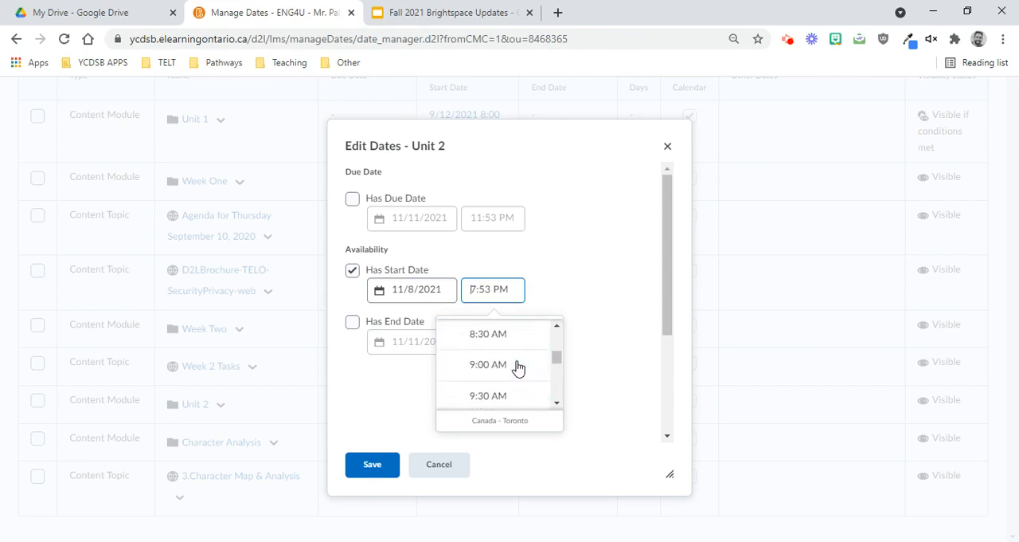
pyautogui.click(372, 464)
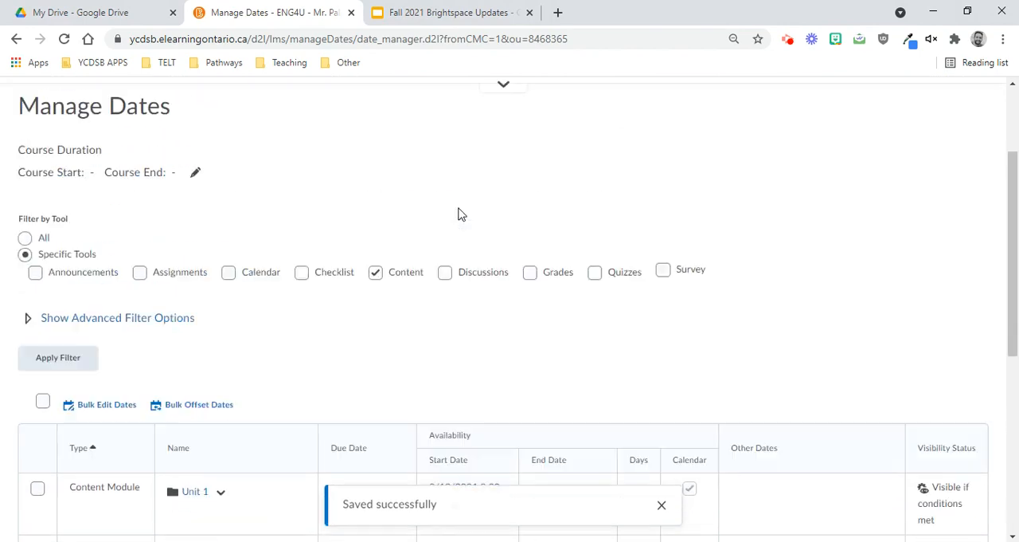
pyautogui.scroll(-3)
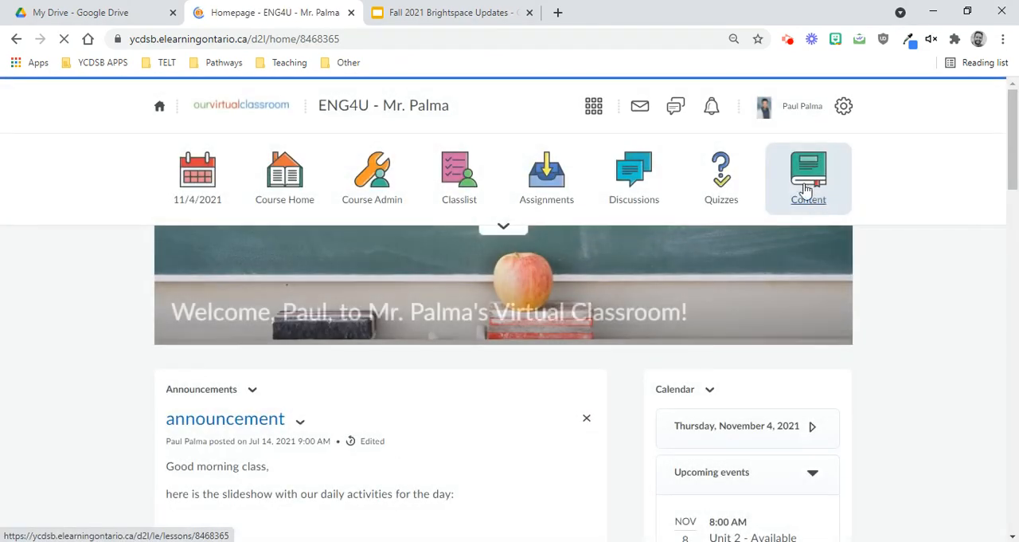
# - View Units 1 and 2 in Content, attempt Unit 2 visibility, and keep its date restriction
pyautogui.click(808, 175)
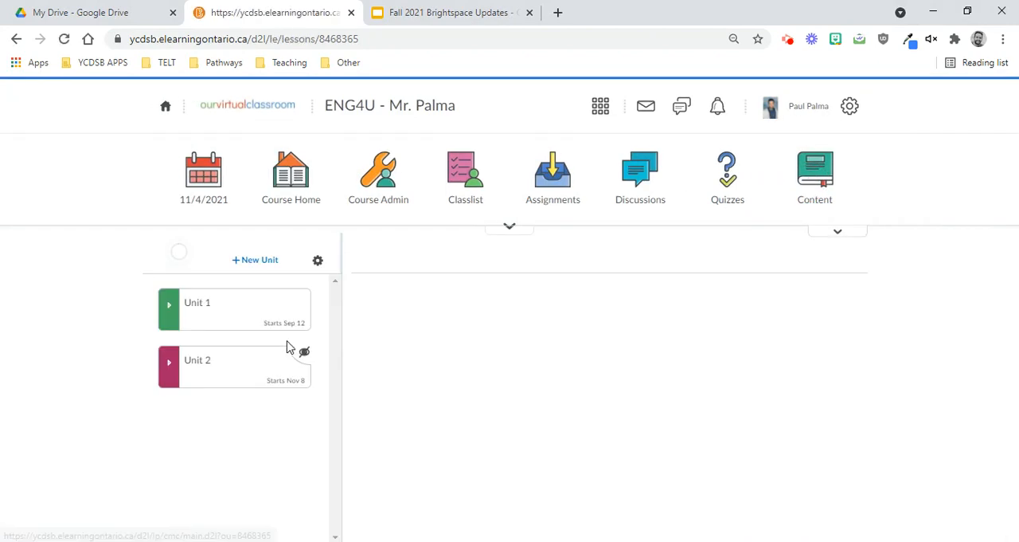
pyautogui.click(198, 301)
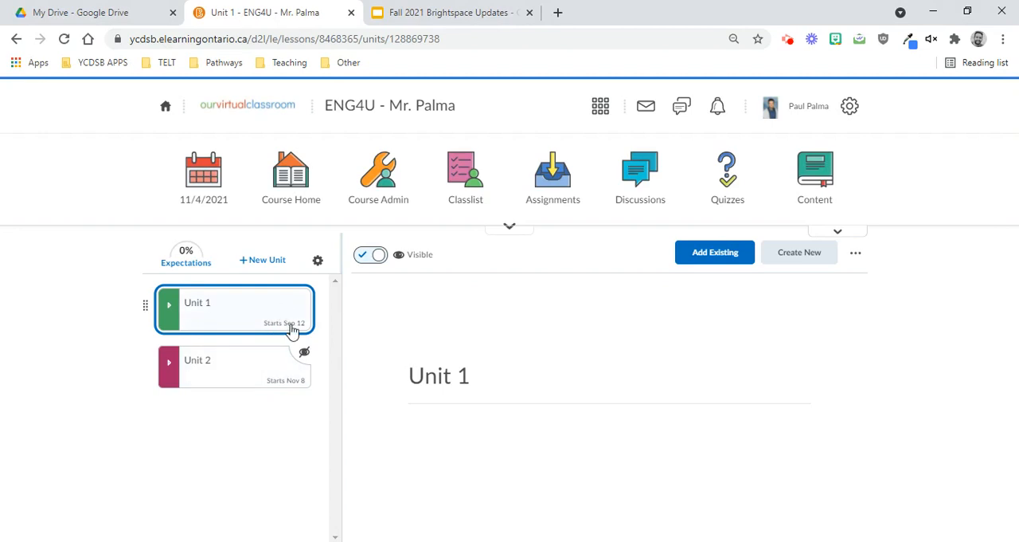
pyautogui.moveTo(245, 313)
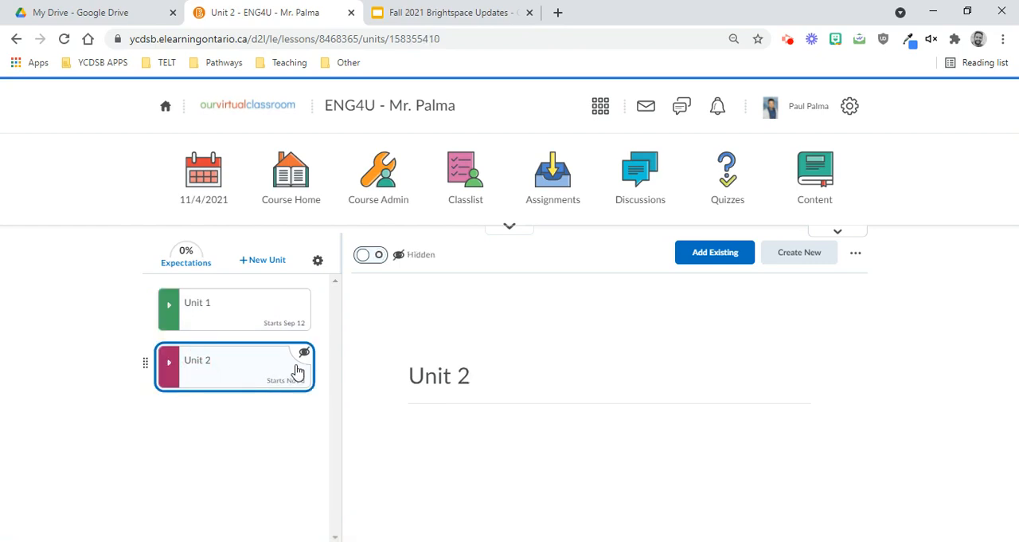
pyautogui.moveTo(304, 352)
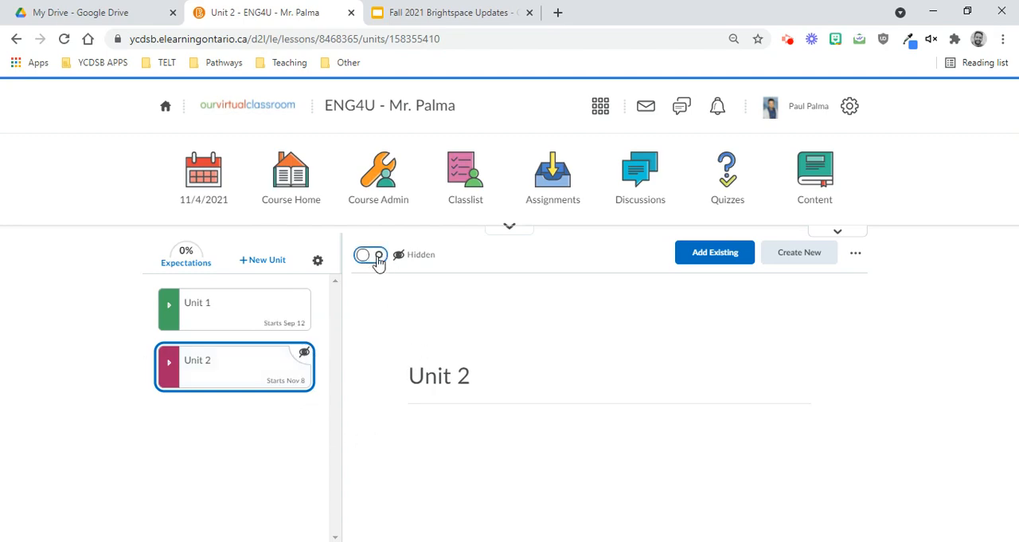
pyautogui.click(369, 254)
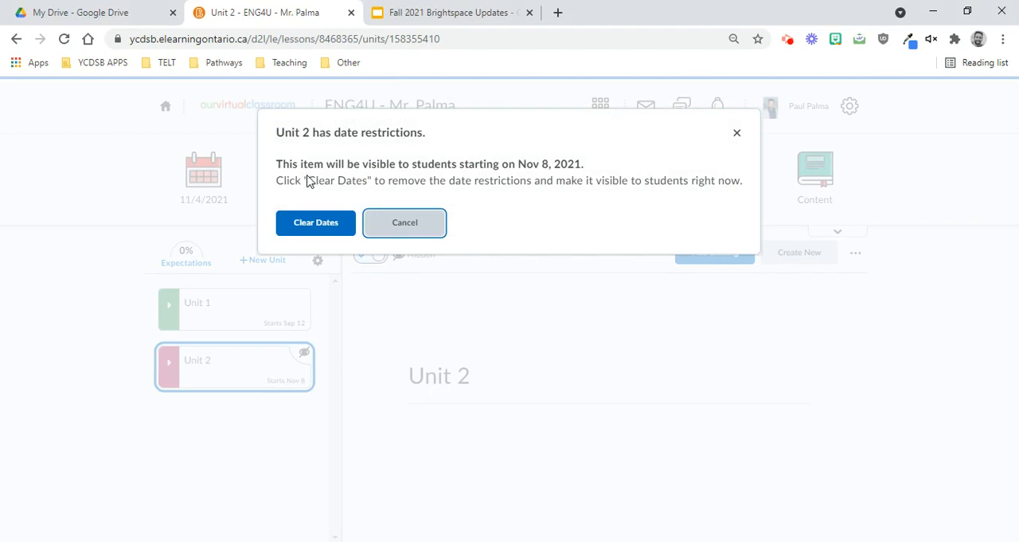
pyautogui.moveTo(462, 177)
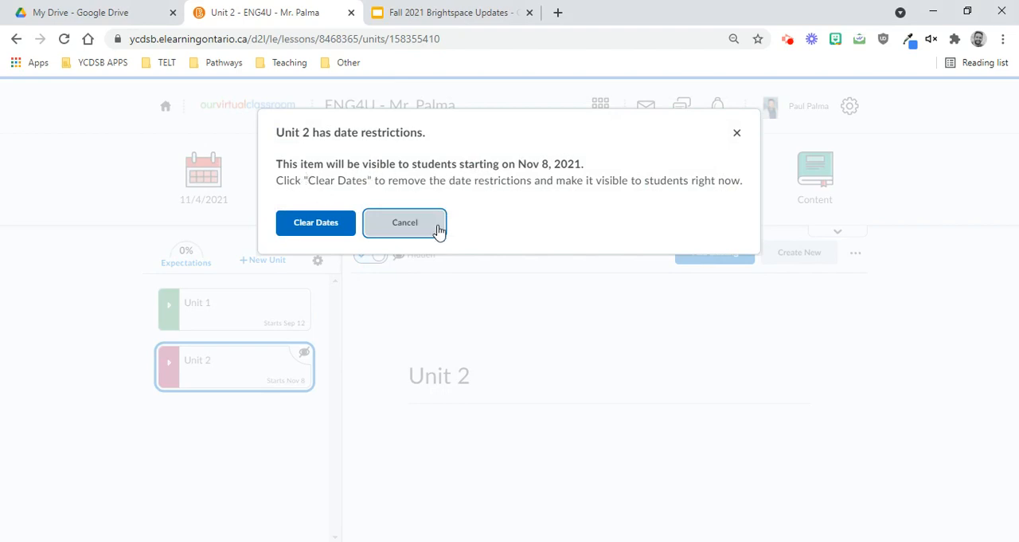
pyautogui.click(404, 223)
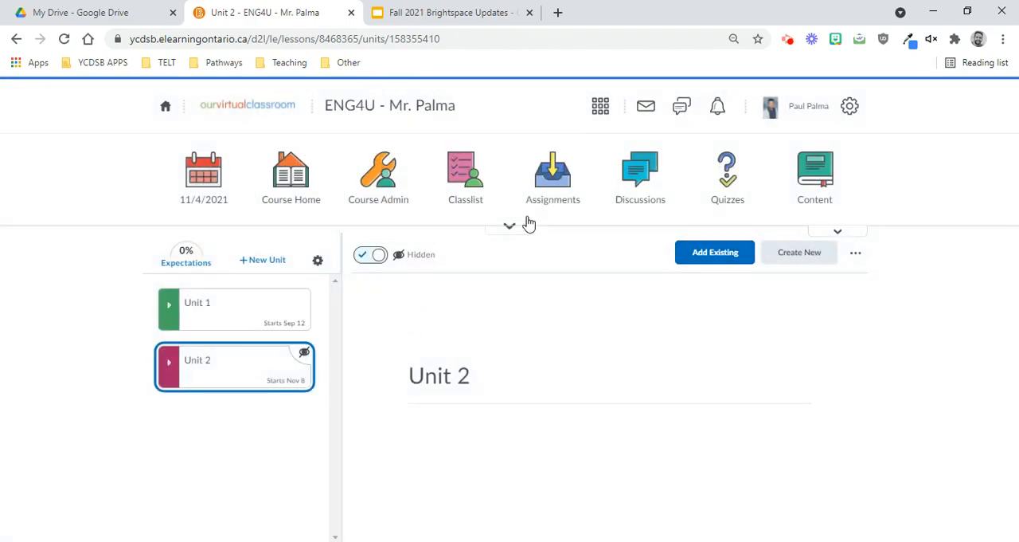
# - From the homepage calendar, start deleting the Unit 2 Nov 8 availability event
pyautogui.click(165, 105)
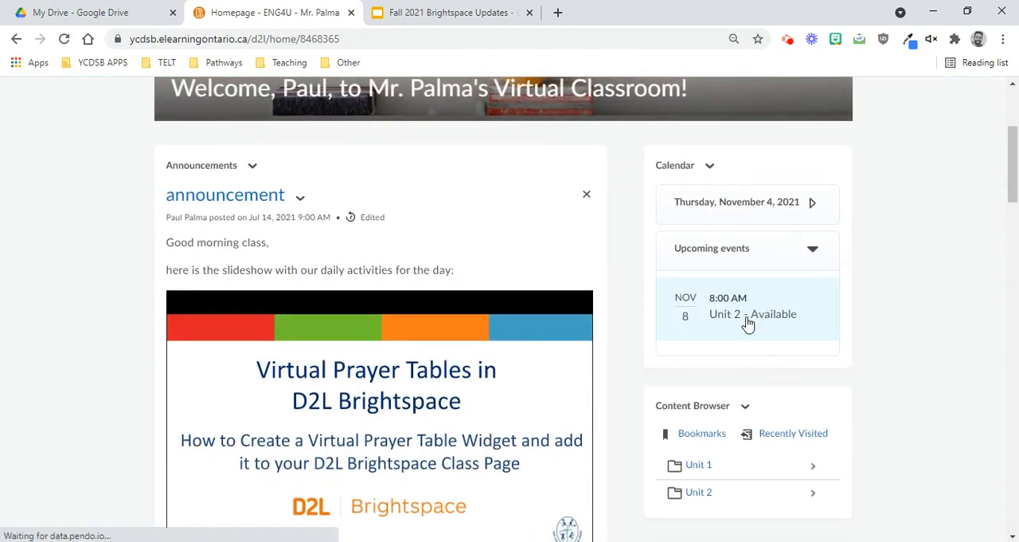
pyautogui.moveTo(703, 305)
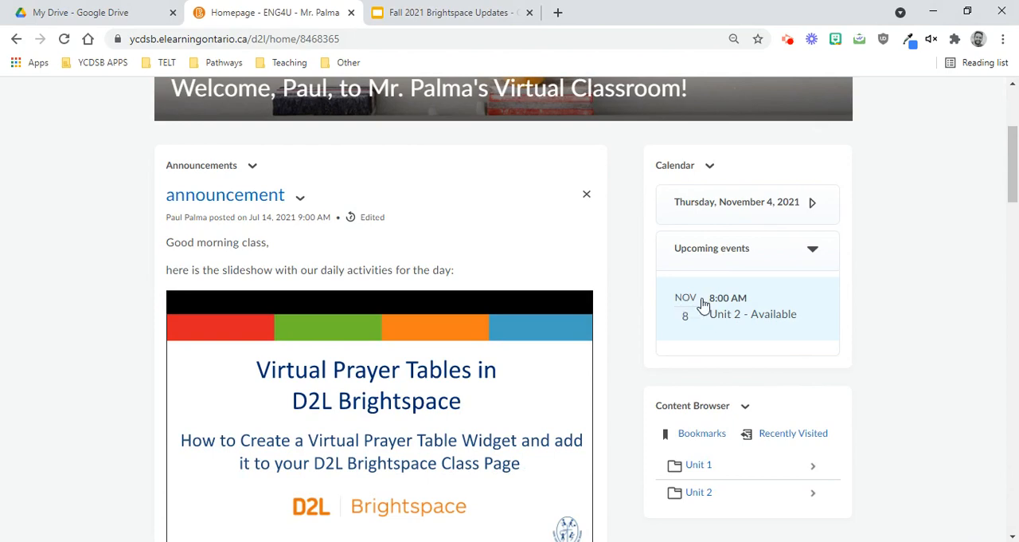
pyautogui.moveTo(718, 309)
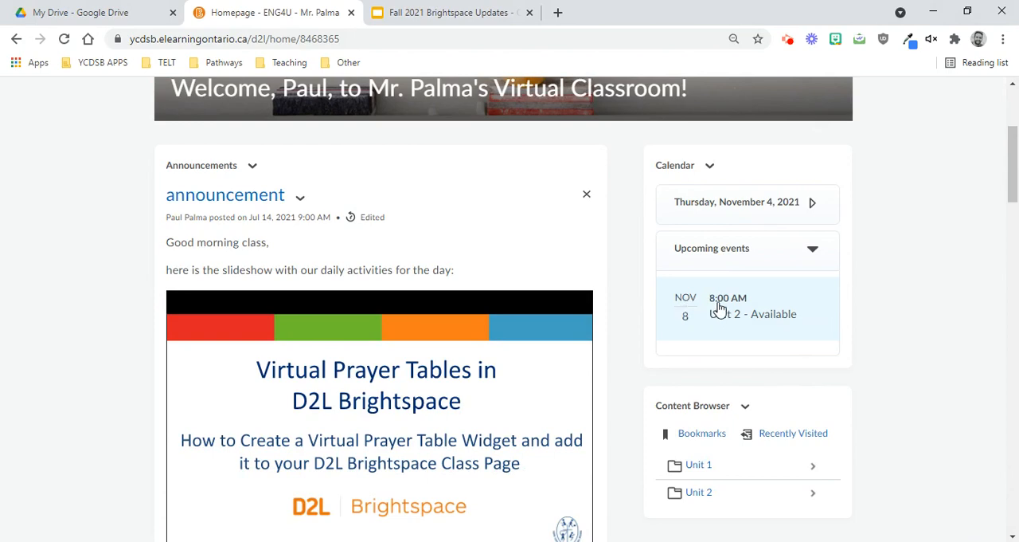
pyautogui.click(751, 313)
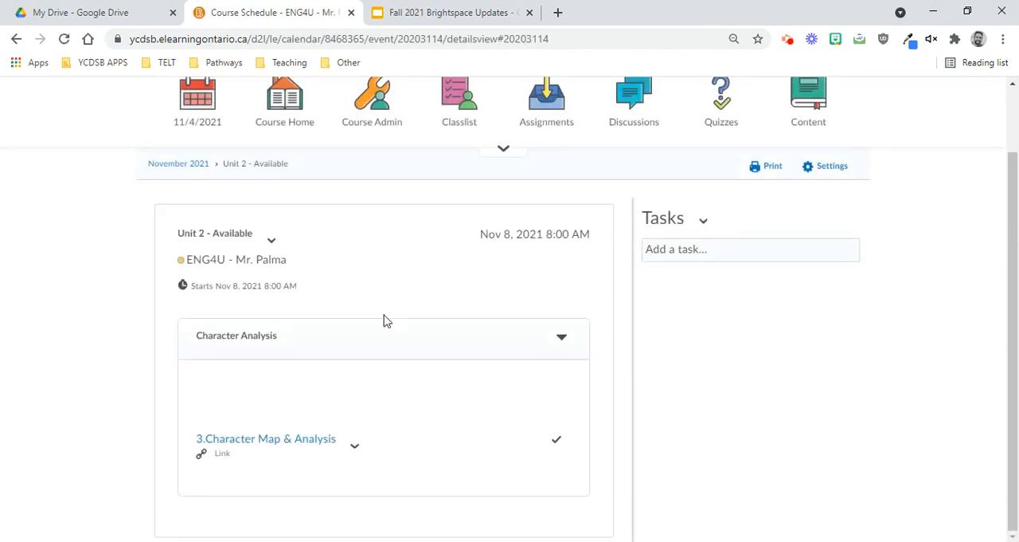
pyautogui.moveTo(165, 325)
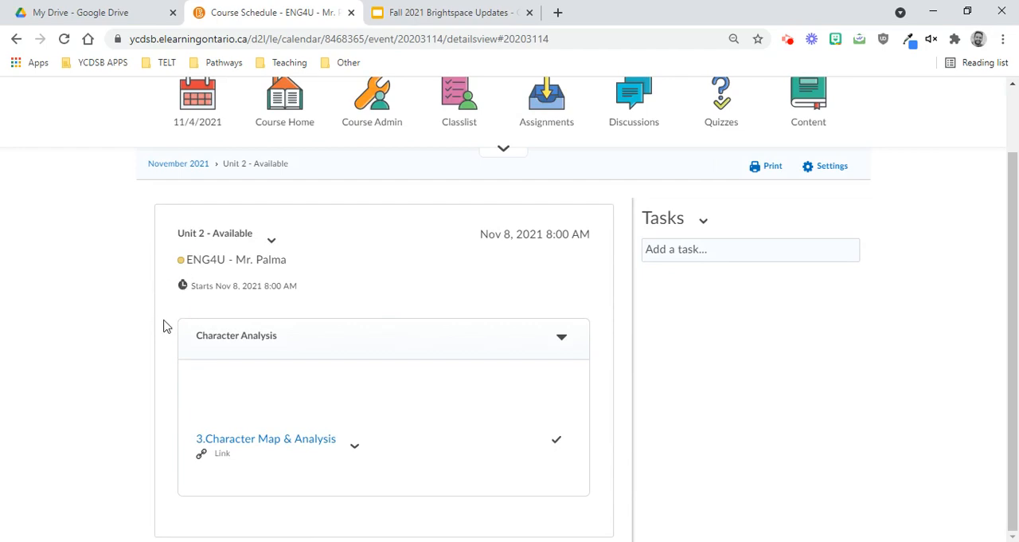
pyautogui.click(270, 240)
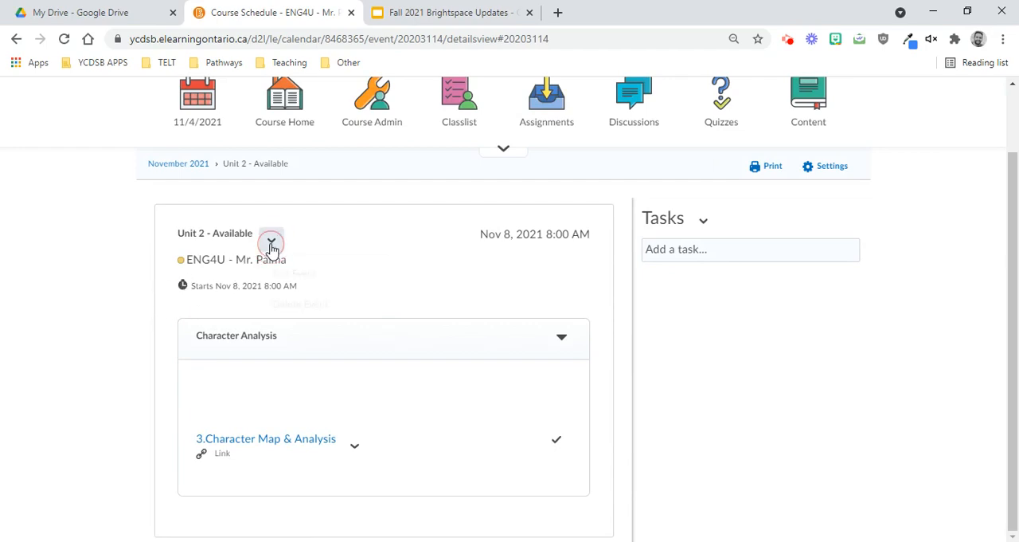
pyautogui.click(271, 242)
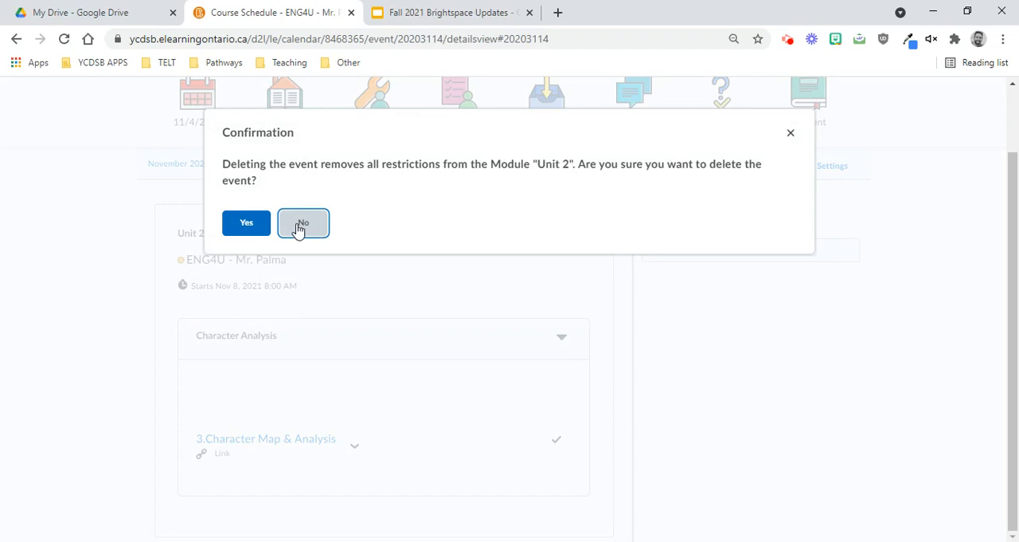
# - Decline the deletion to keep the event and return to the course homepage
pyautogui.click(303, 222)
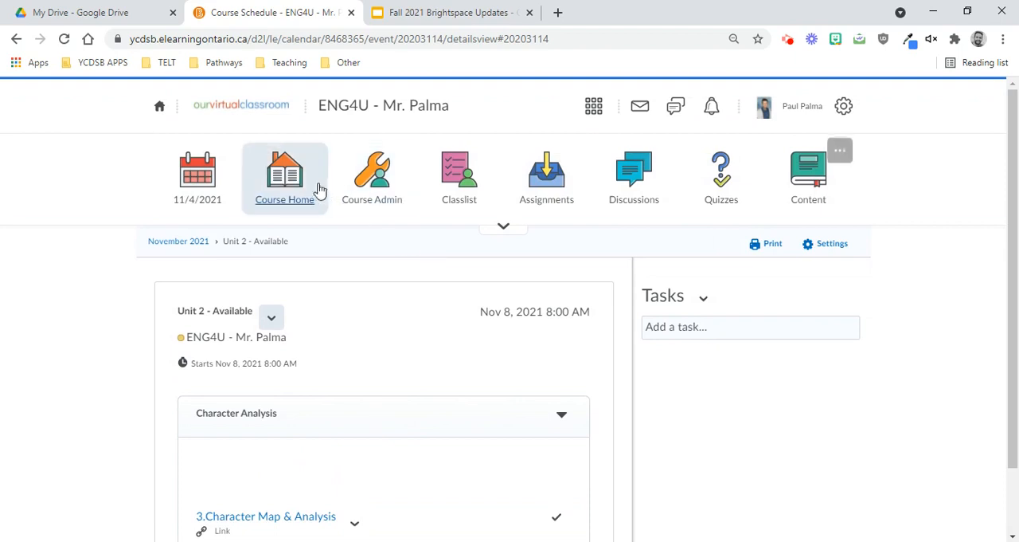
pyautogui.scroll(-3)
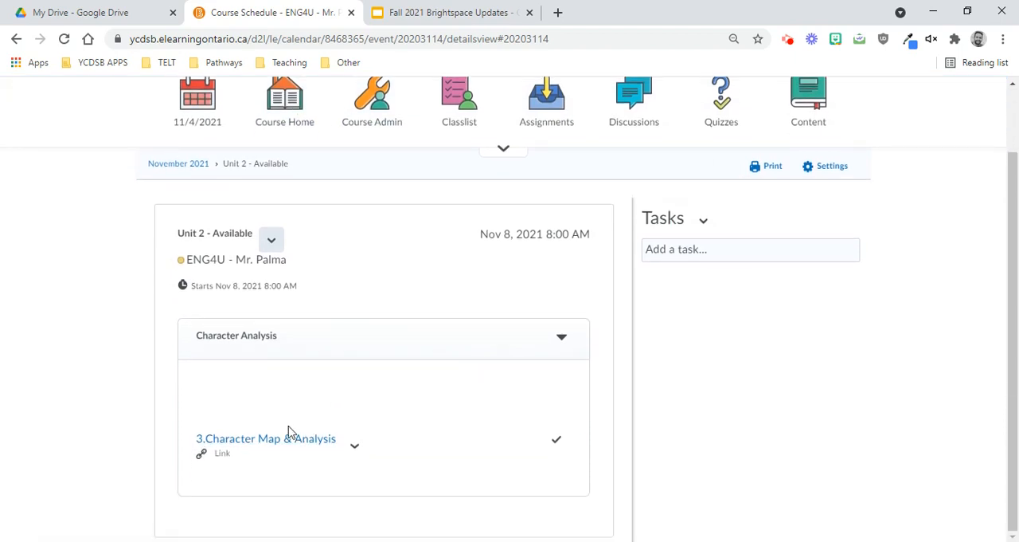
pyautogui.moveTo(264, 403)
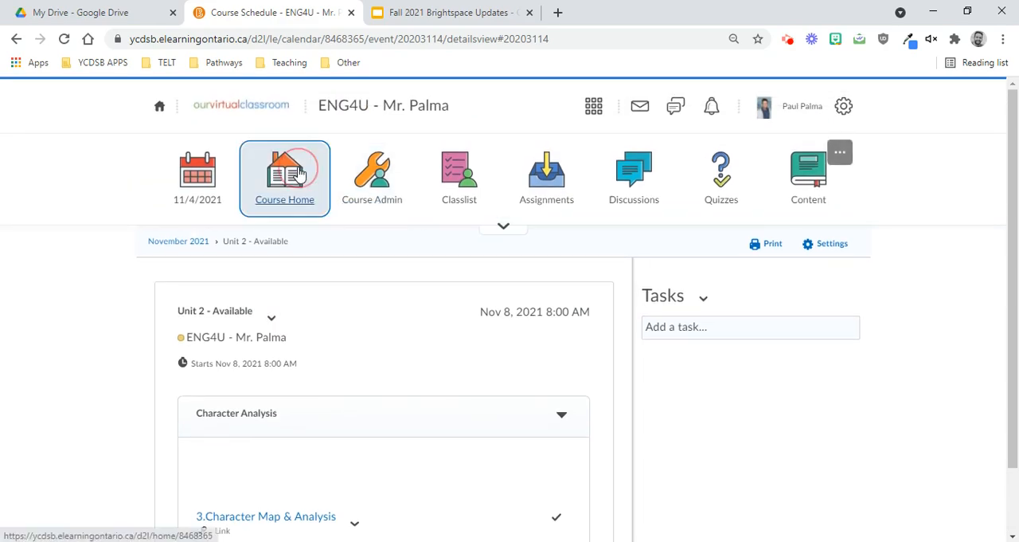
pyautogui.click(285, 174)
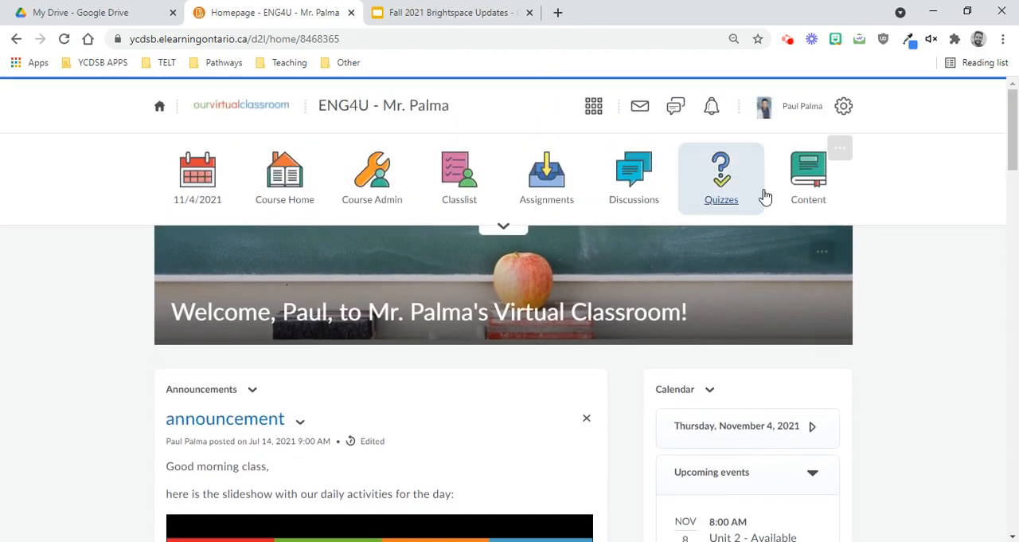
# - Preview the Content units as a student, then exit back to the Classlist
pyautogui.click(459, 175)
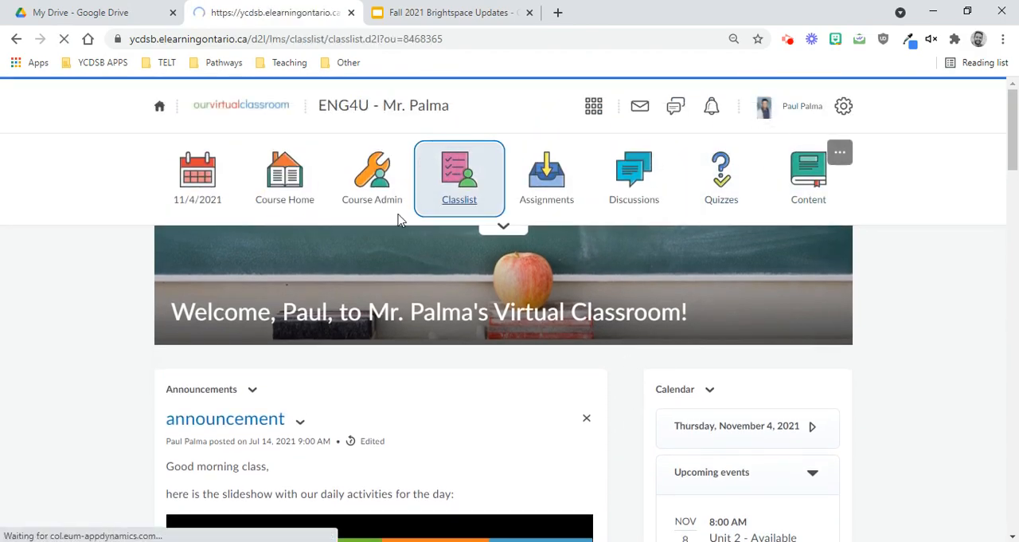
pyautogui.click(459, 175)
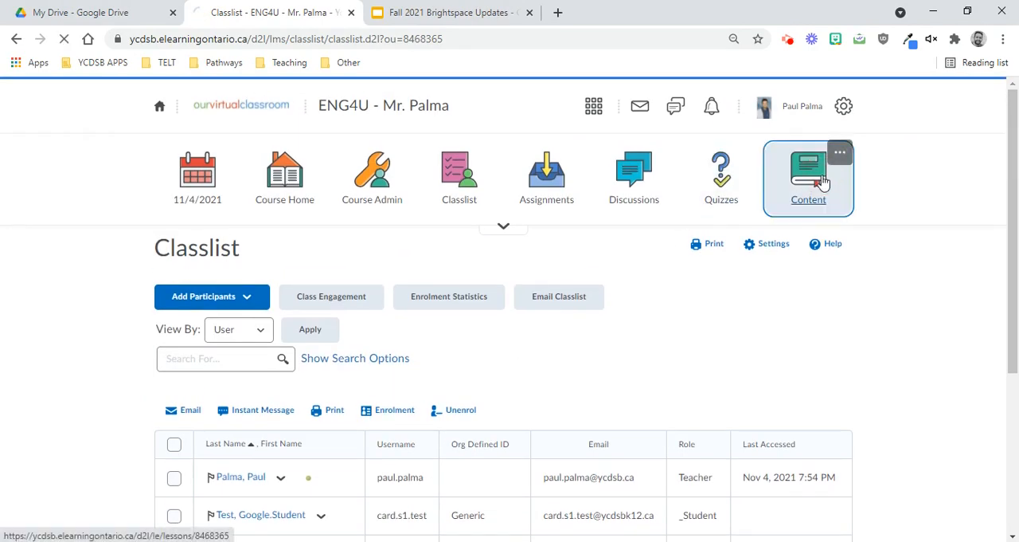
pyautogui.click(809, 177)
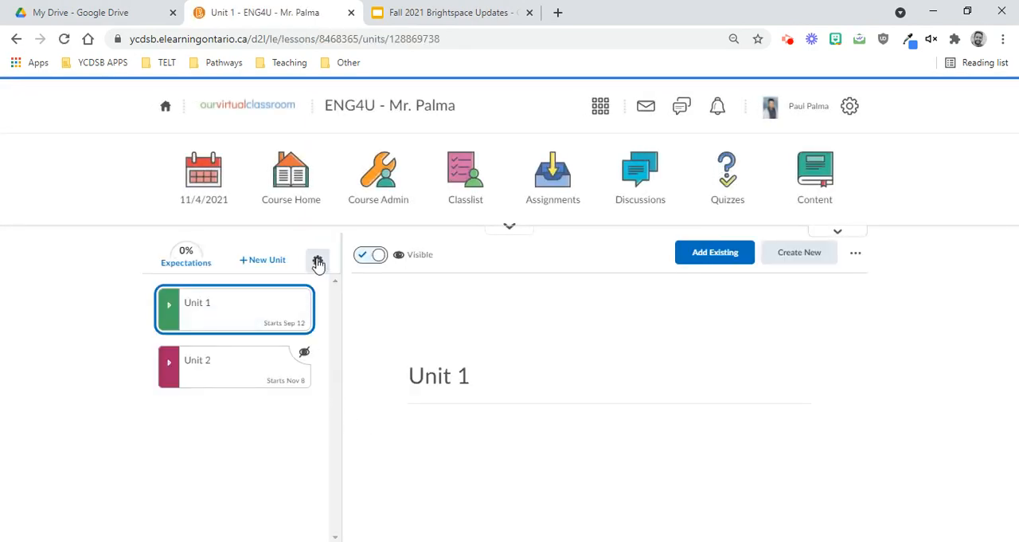
pyautogui.click(317, 263)
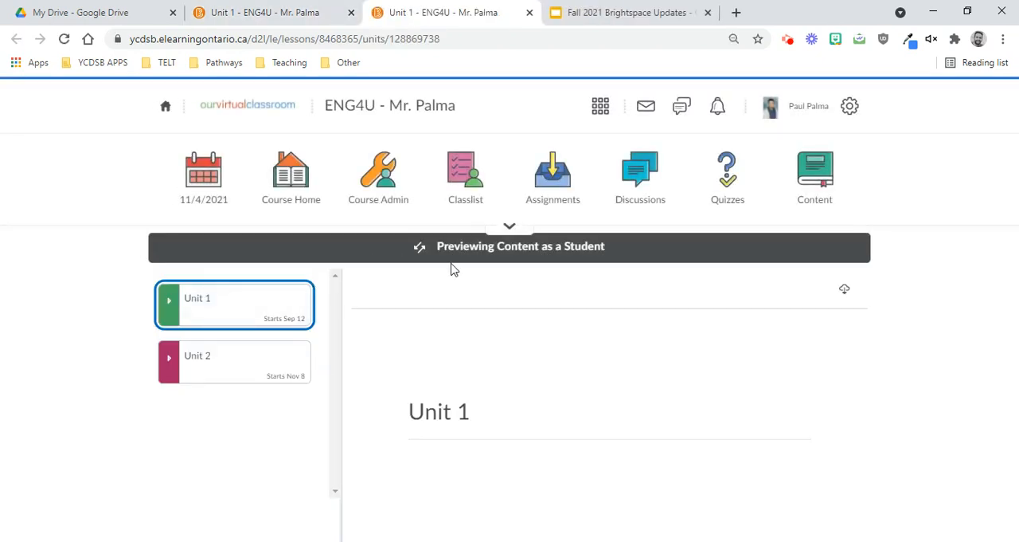
pyautogui.moveTo(285, 299)
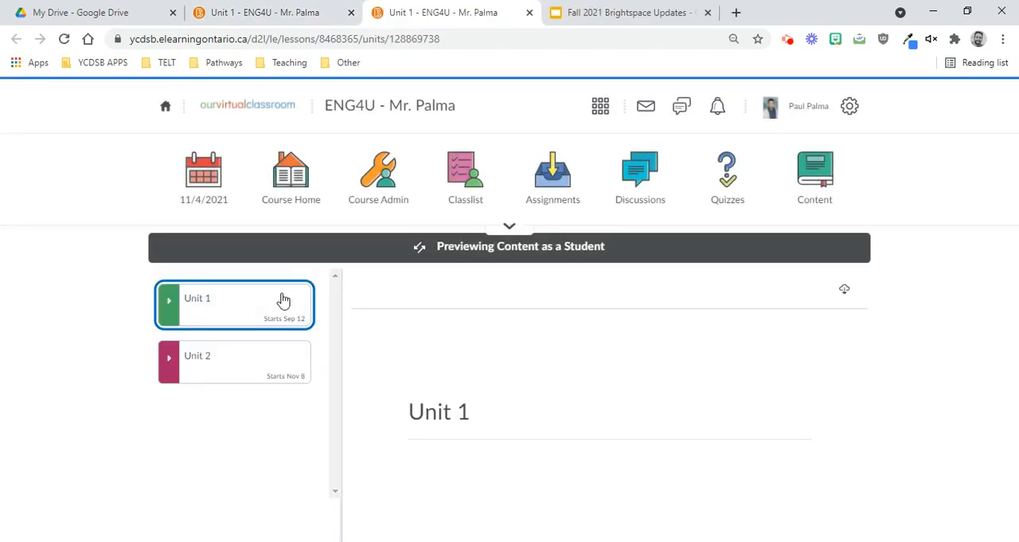
pyautogui.moveTo(274, 348)
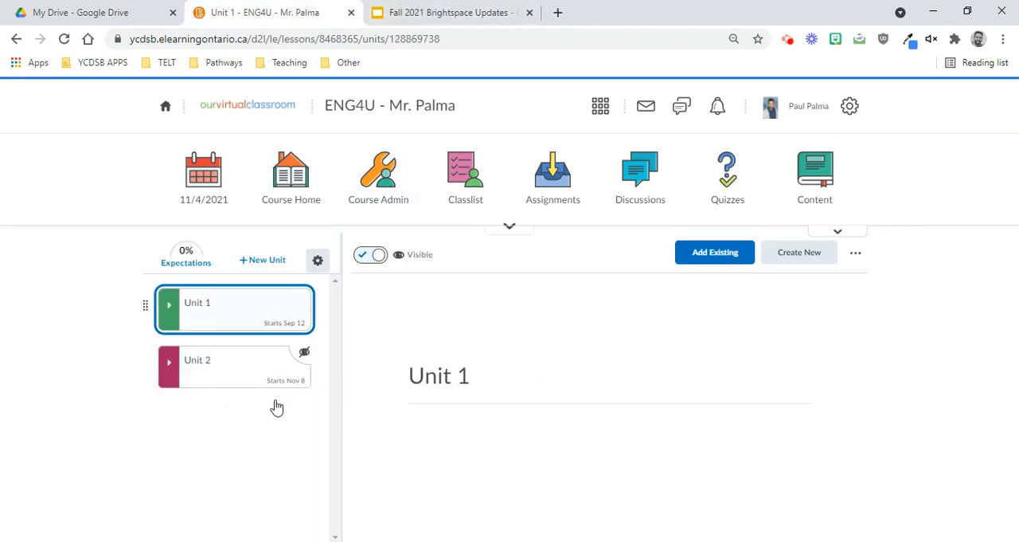
pyautogui.click(466, 175)
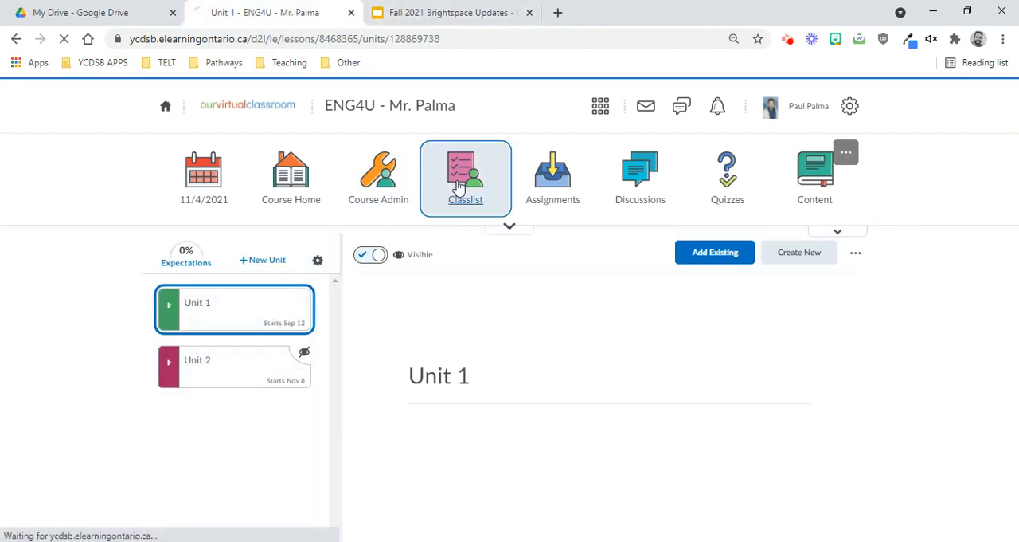
# - Impersonate test student Des from the Classlist
pyautogui.click(466, 177)
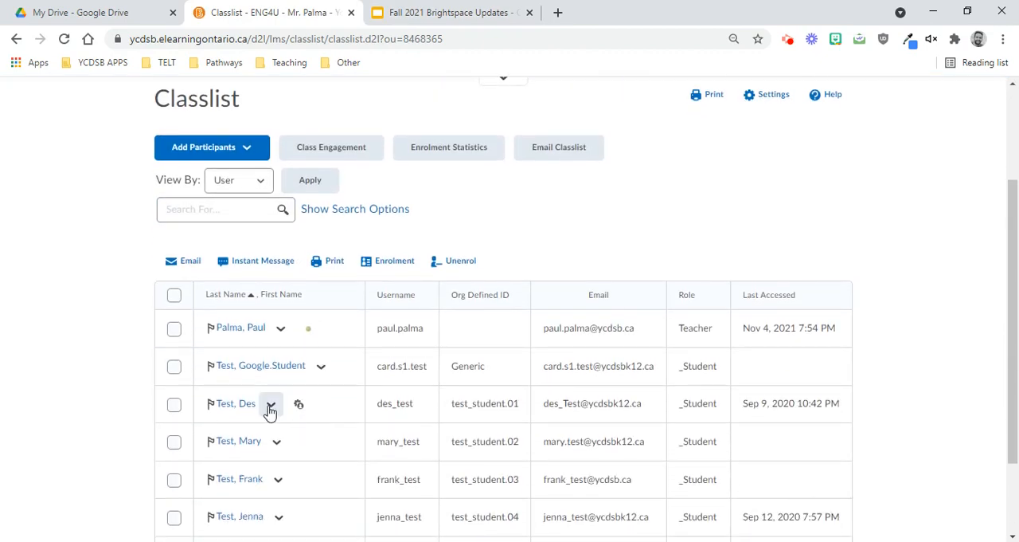
pyautogui.click(298, 403)
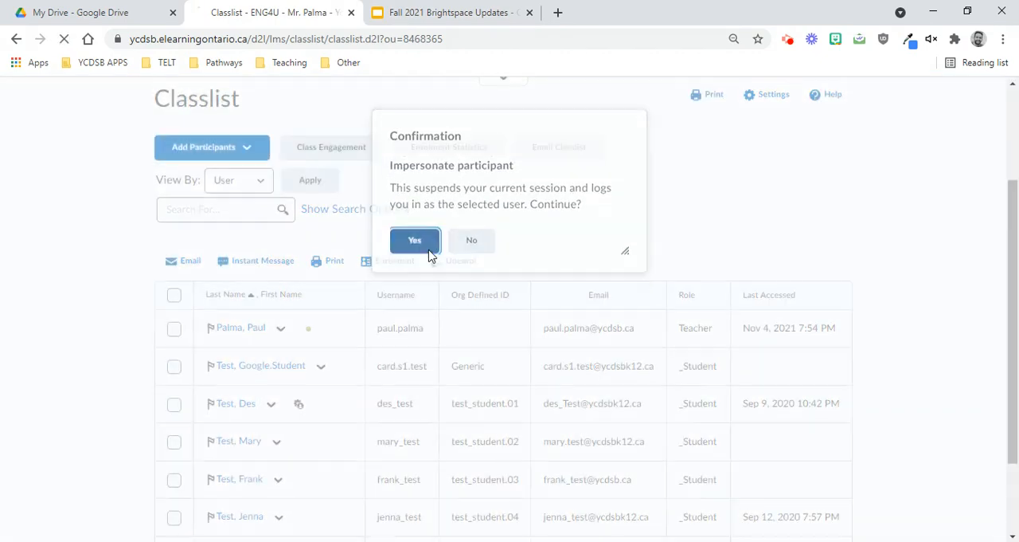
pyautogui.click(414, 240)
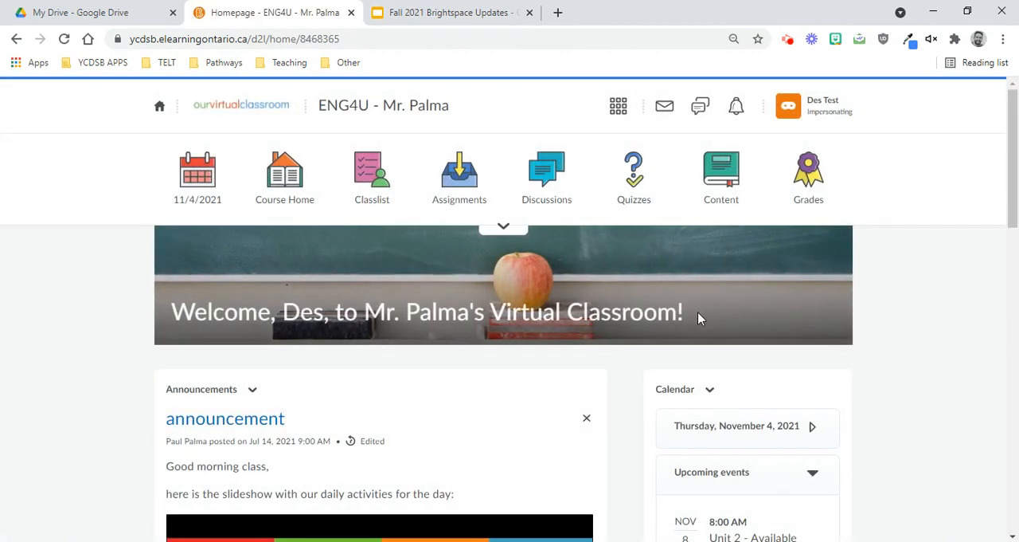
# - Check the Unit 2 Nov 8 calendar event, then confirm Content shows only Unit 1
pyautogui.scroll(-3)
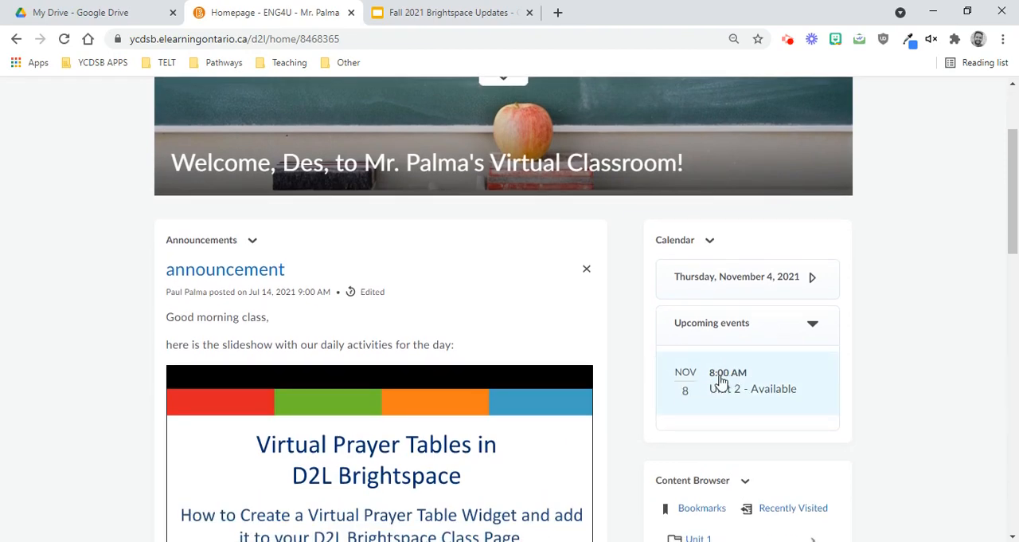
pyautogui.click(752, 389)
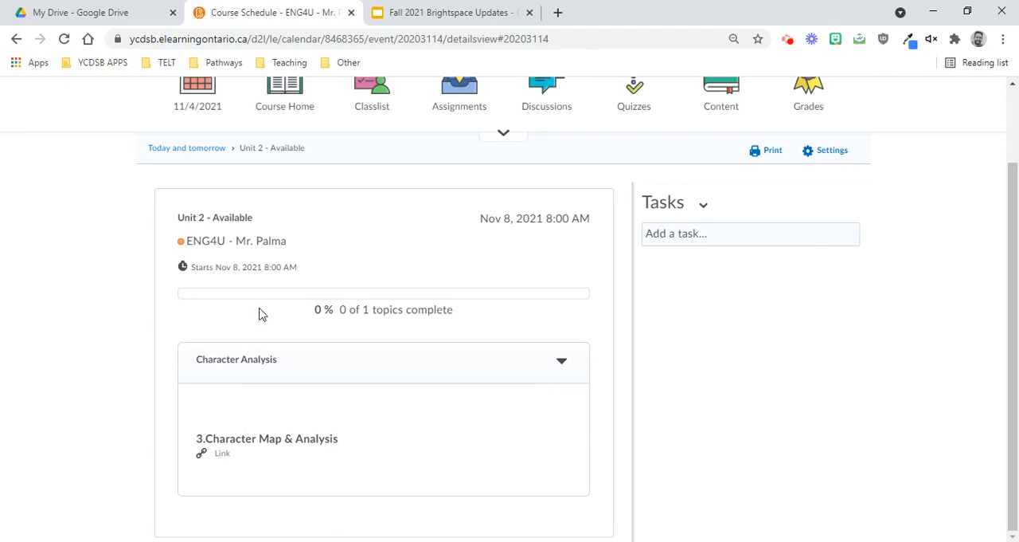
pyautogui.moveTo(318, 367)
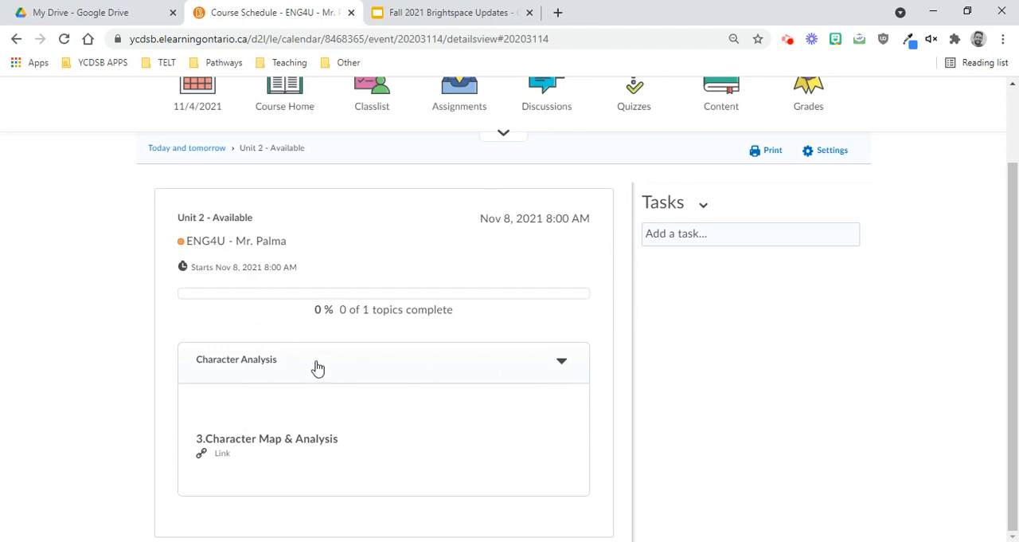
pyautogui.moveTo(255, 374)
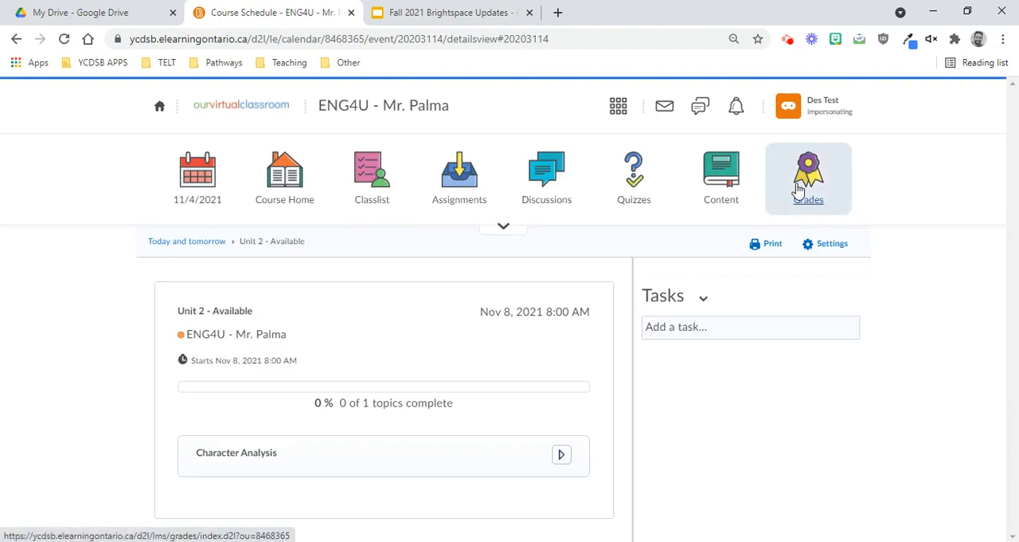
pyautogui.click(808, 173)
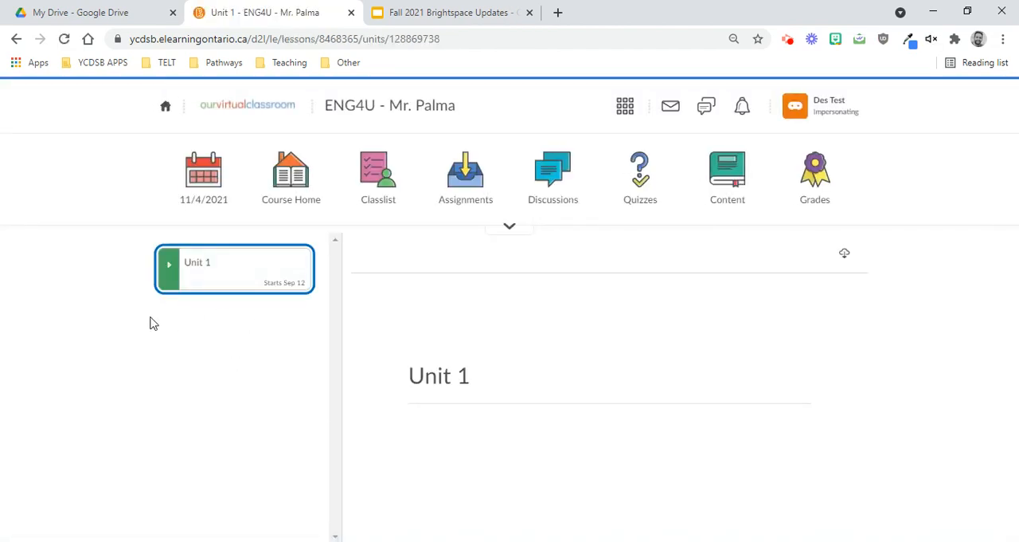
pyautogui.moveTo(246, 280)
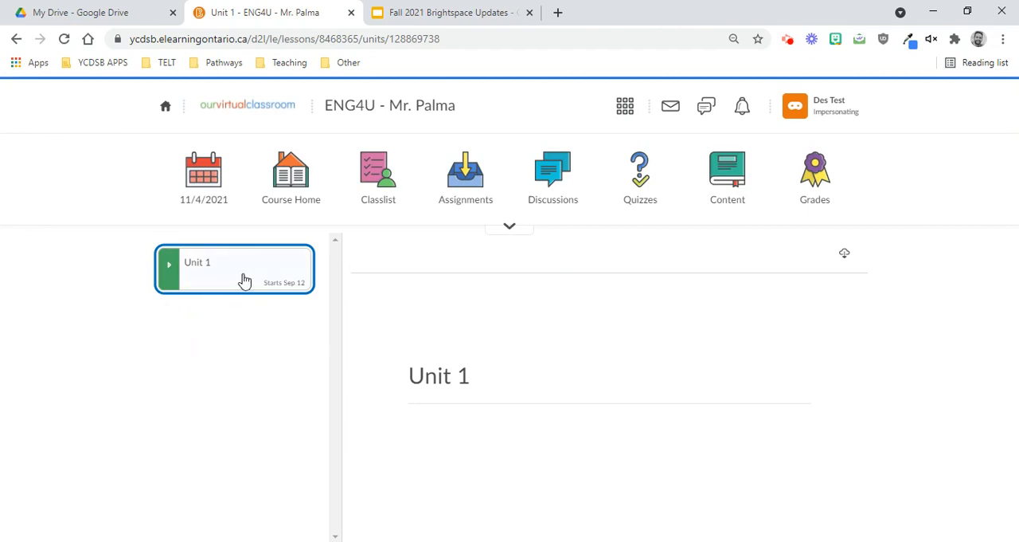
pyautogui.moveTo(201, 278)
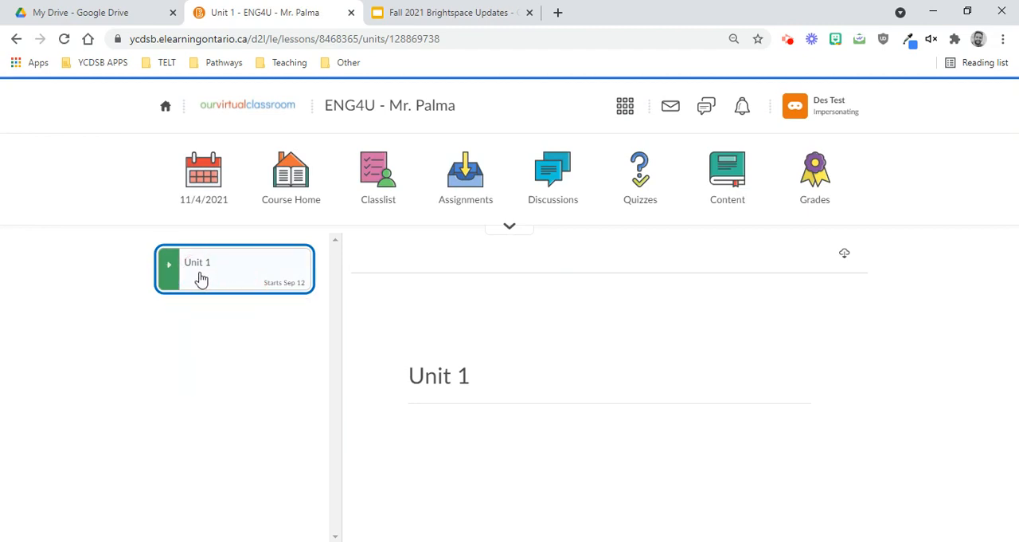
pyautogui.moveTo(218, 346)
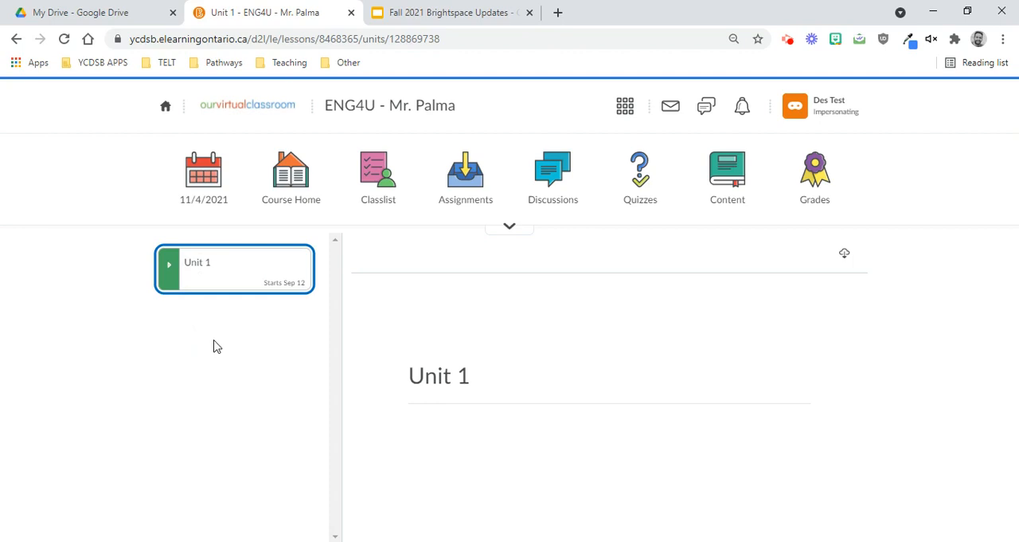
pyautogui.moveTo(207, 355)
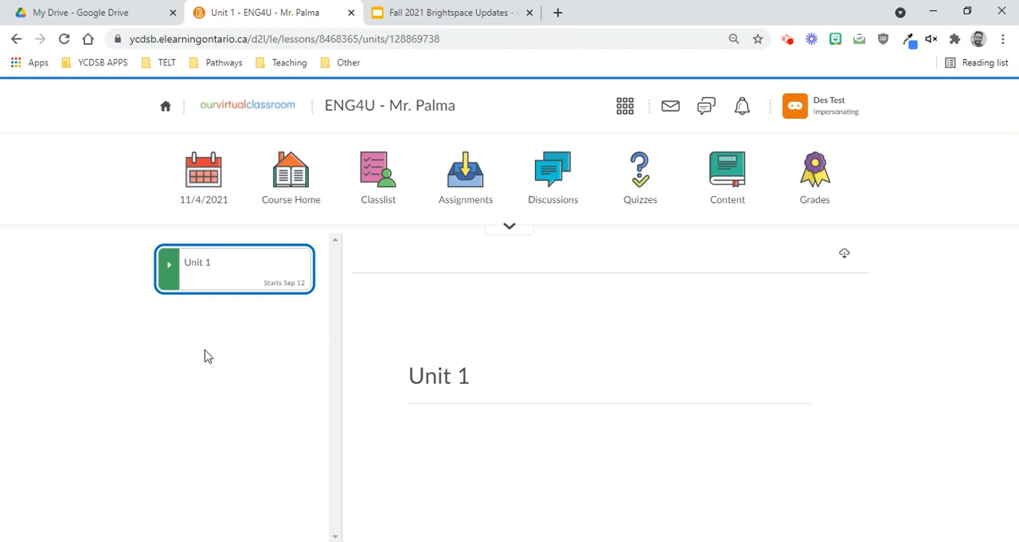
pyautogui.moveTo(200, 351)
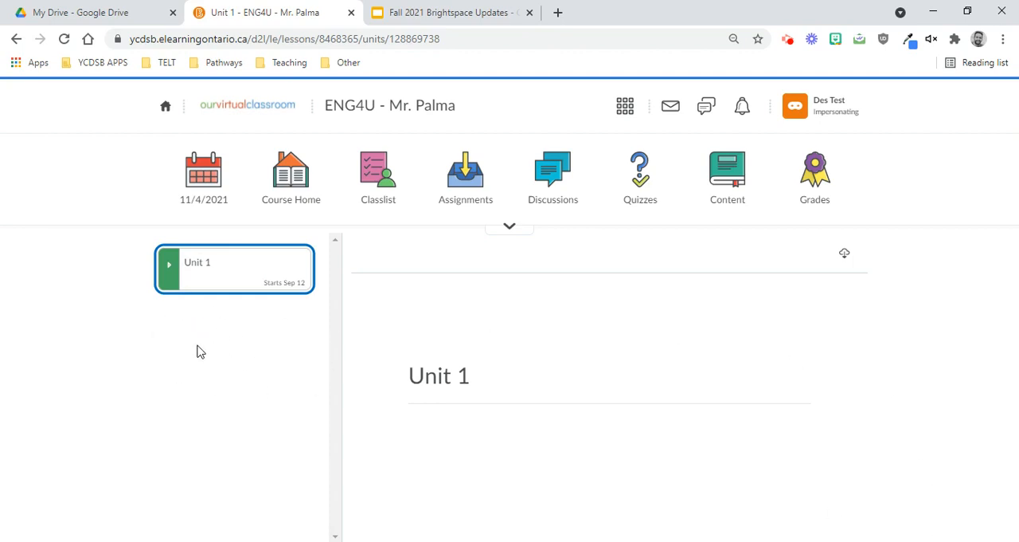